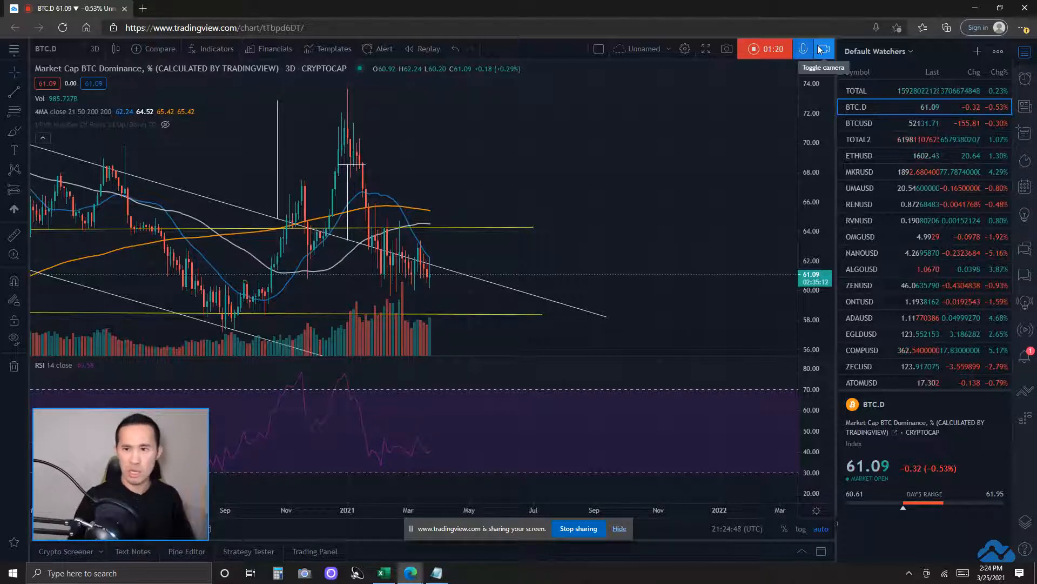
mouse_move(675, 258)
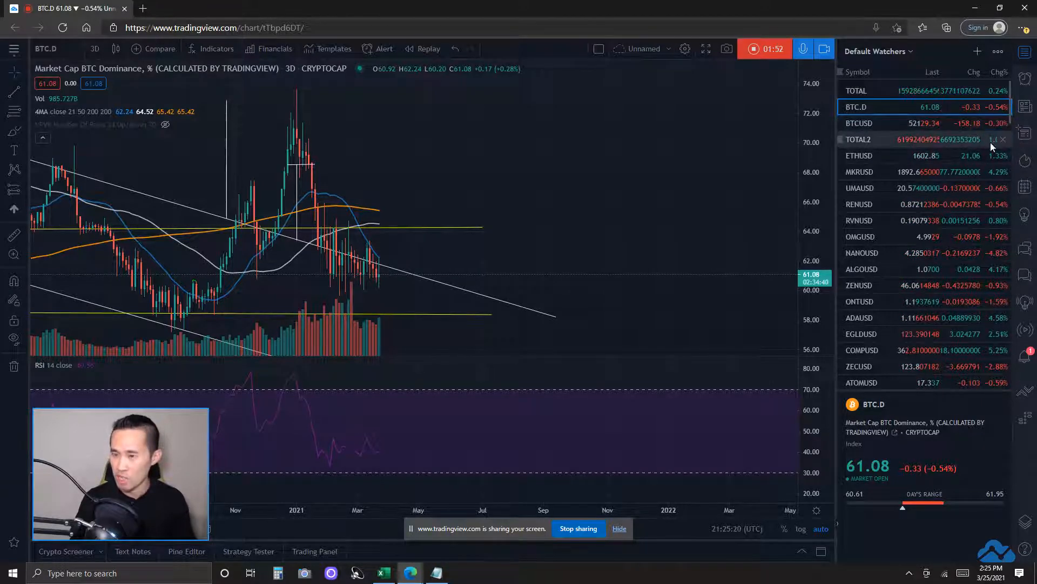
mouse_move(626, 193)
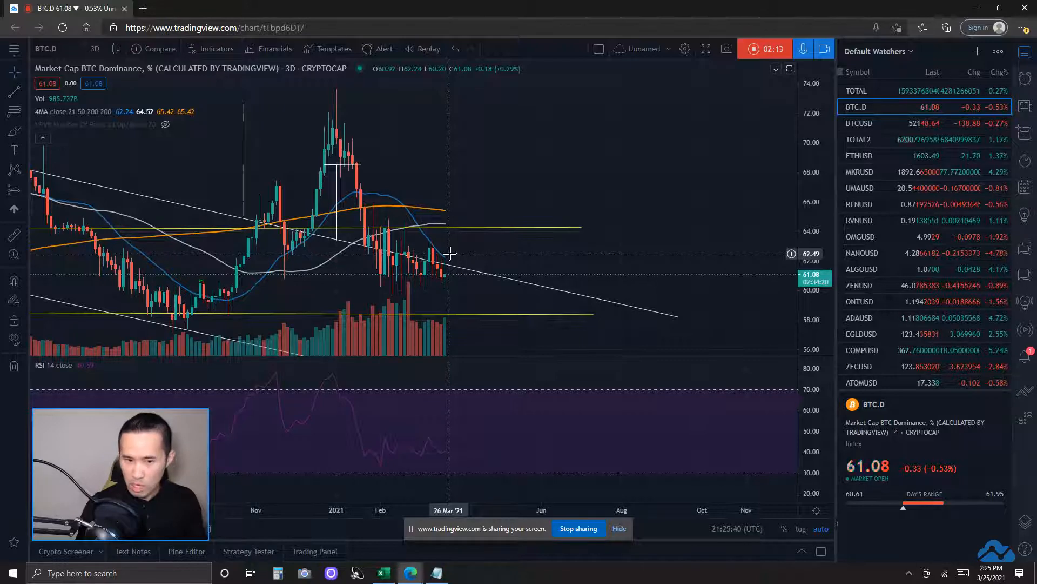
mouse_move(440, 278)
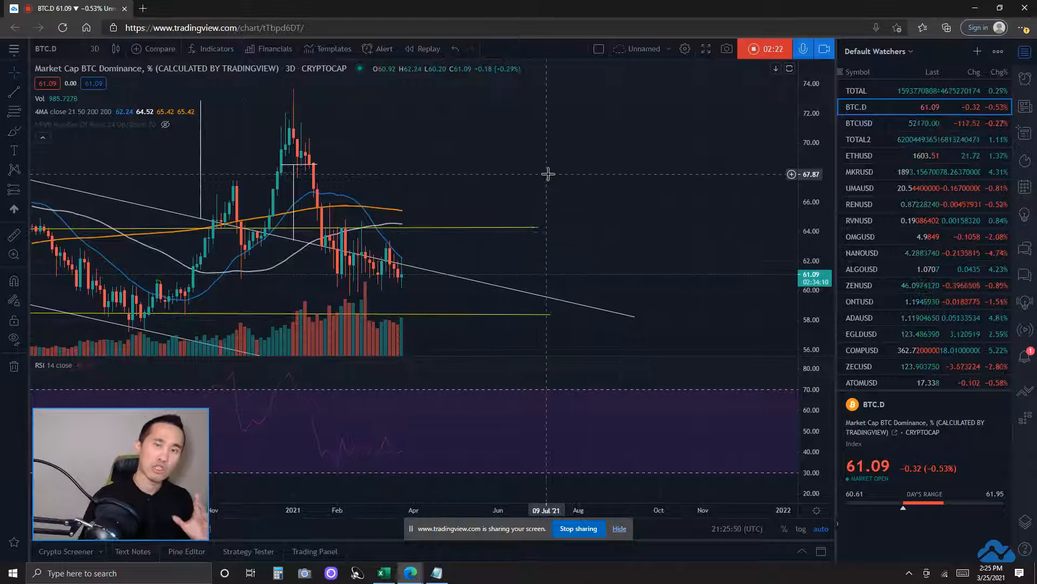
mouse_move(542, 279)
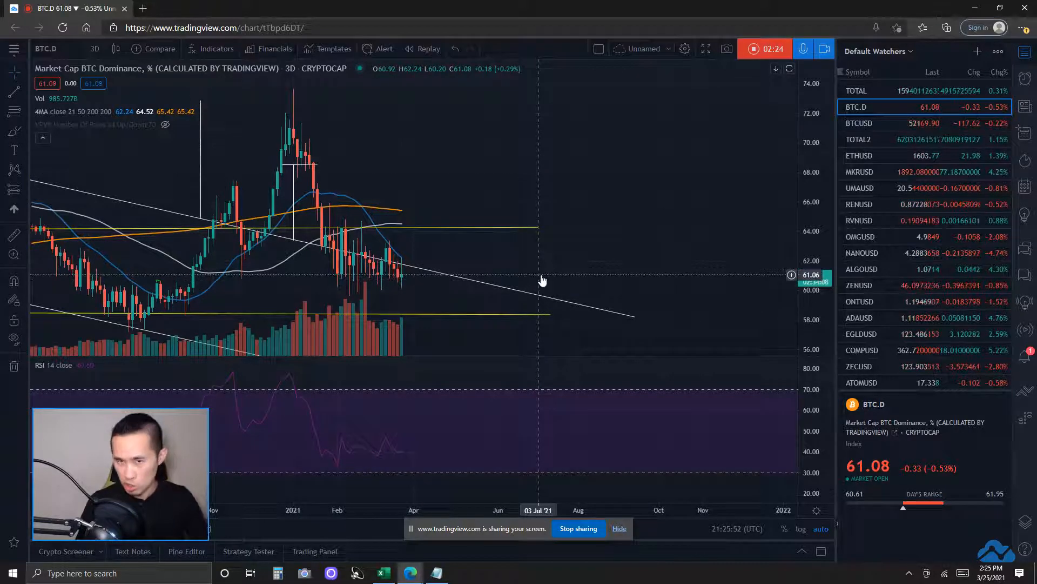
mouse_move(532, 269)
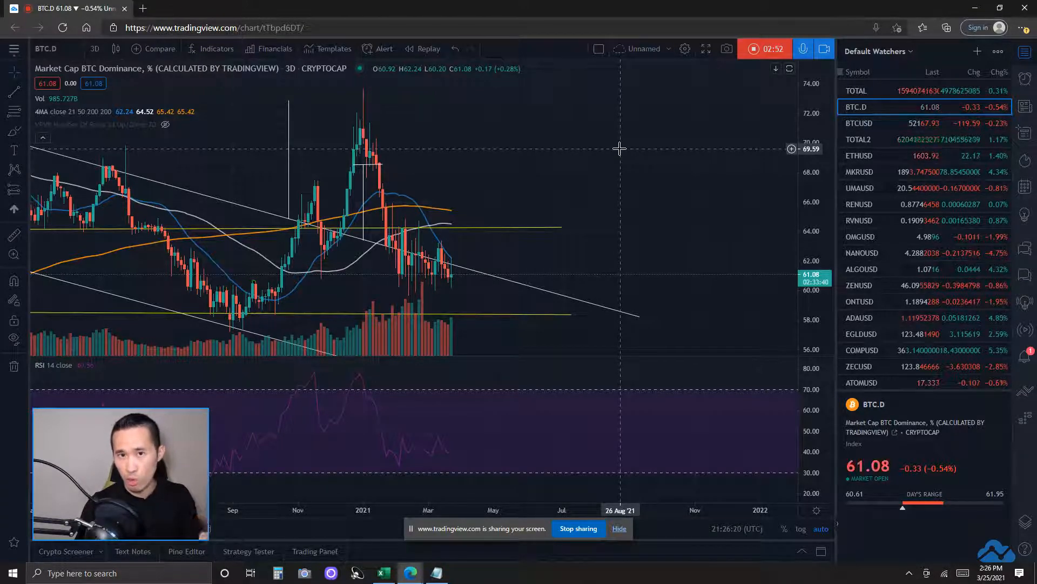
mouse_move(609, 169)
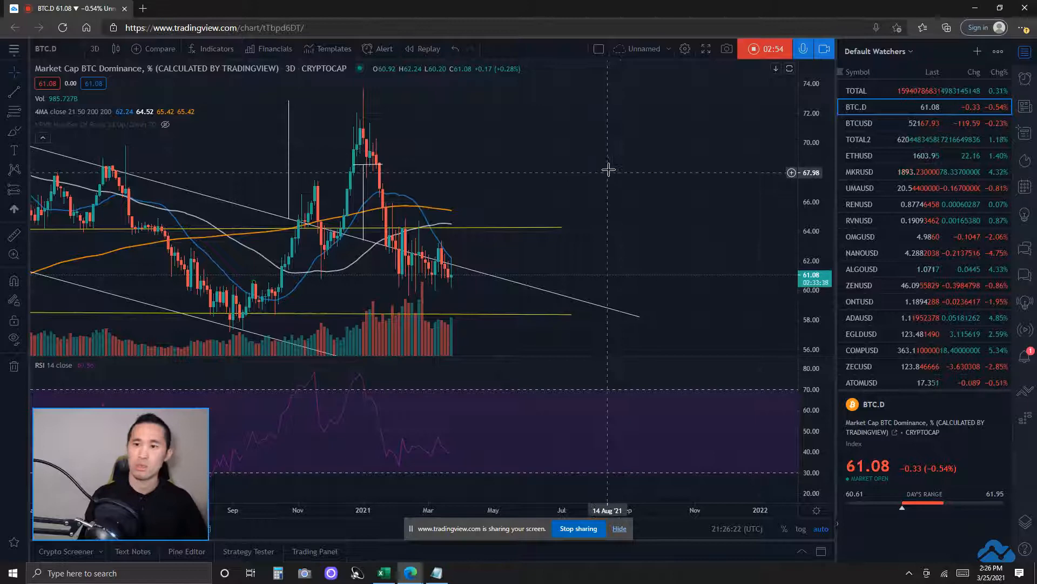
- Switch the chart from BTC dominance to BTCUSD via the Default Watchers watchlist
click(860, 123)
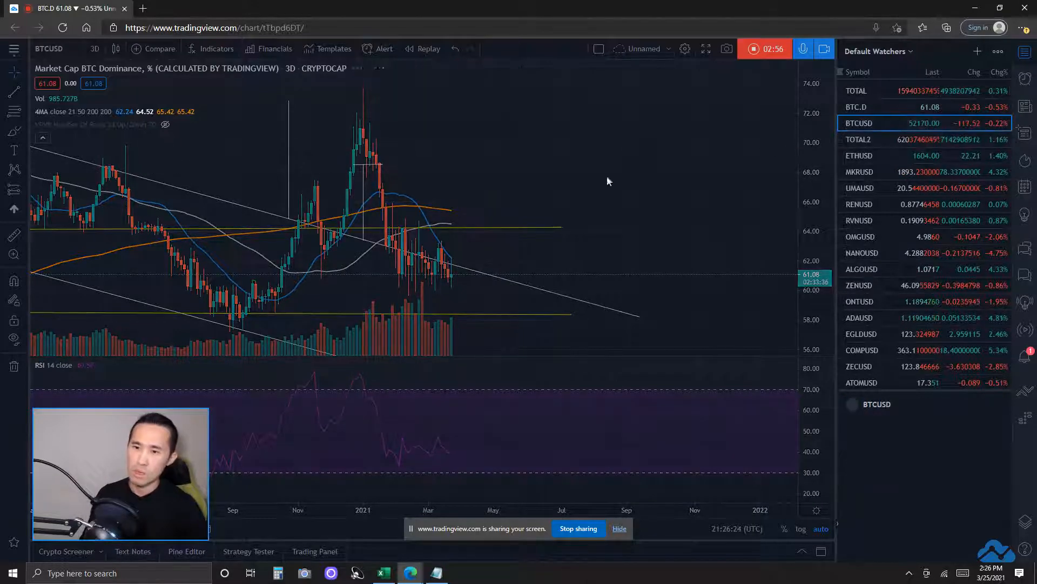
- Show BTCUSD on 1-day candles with the falling wedge near the recent highs
click(860, 123)
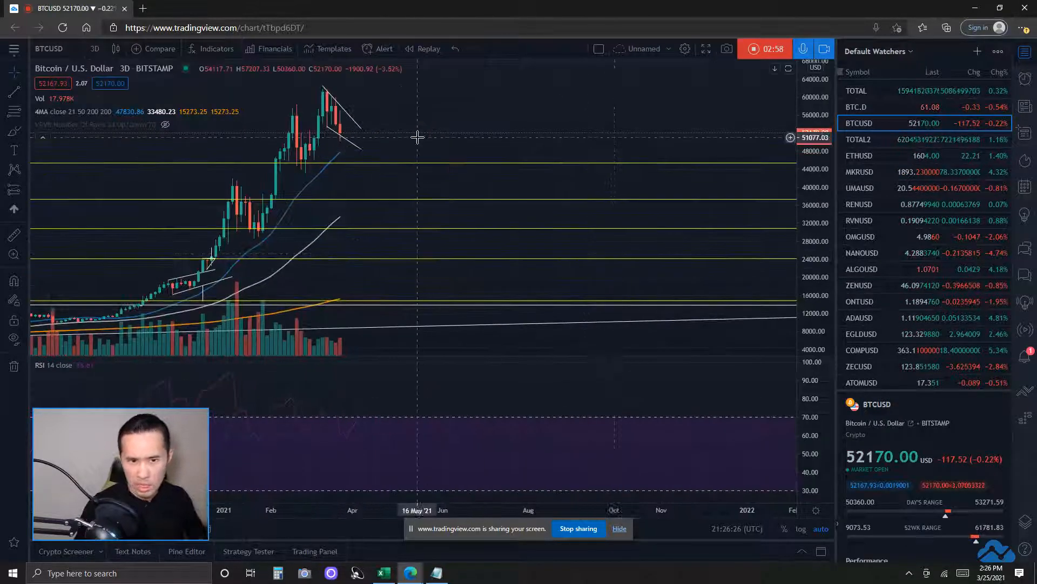
click(95, 49)
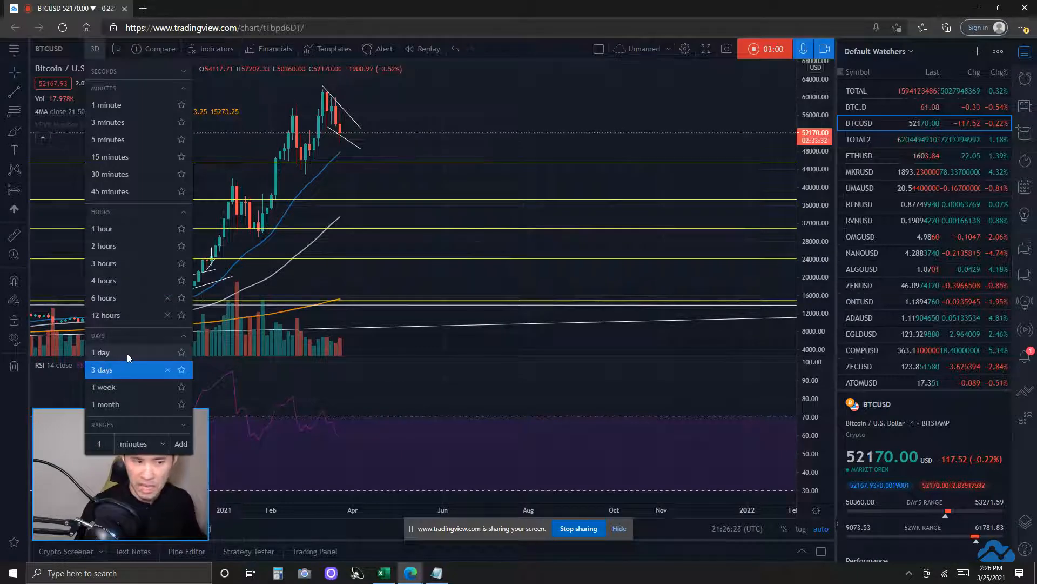
click(100, 352)
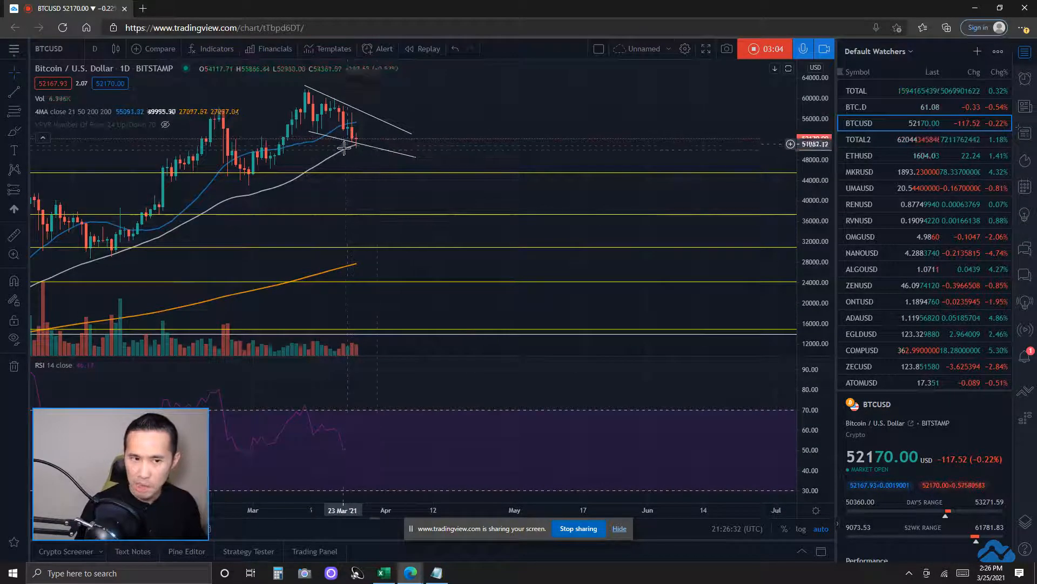
mouse_move(377, 155)
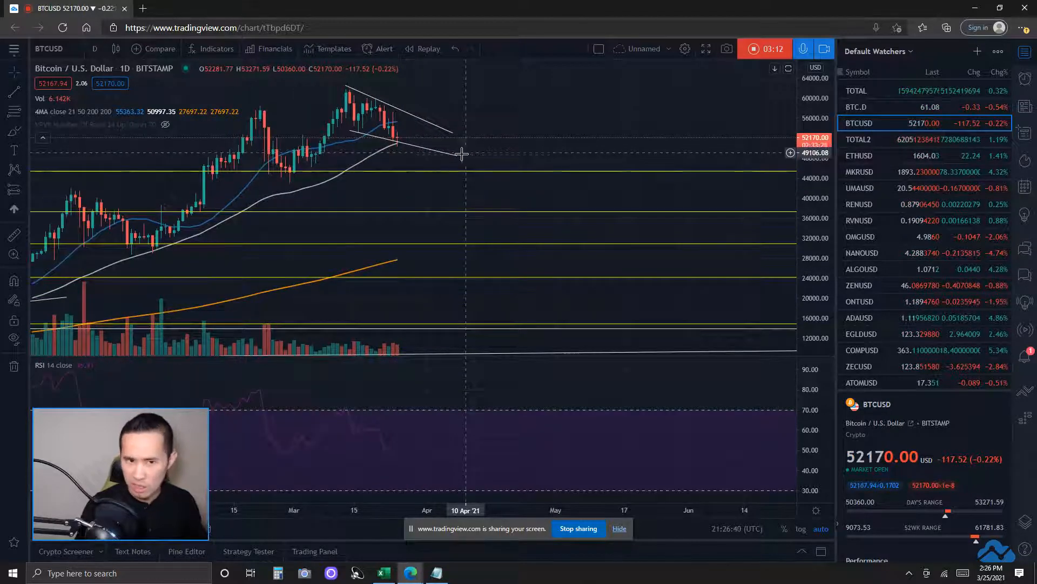
mouse_move(411, 122)
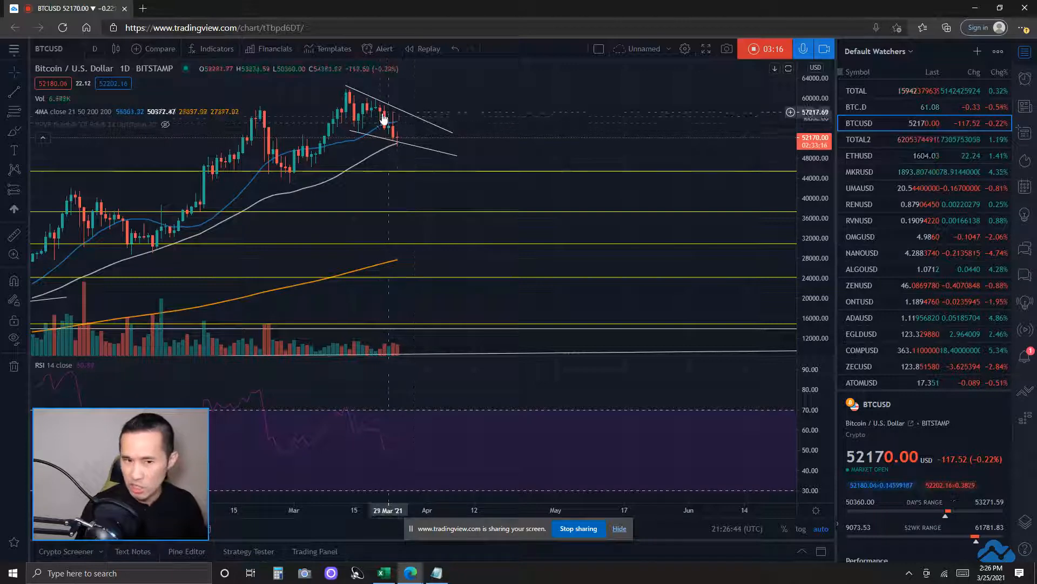
mouse_move(525, 119)
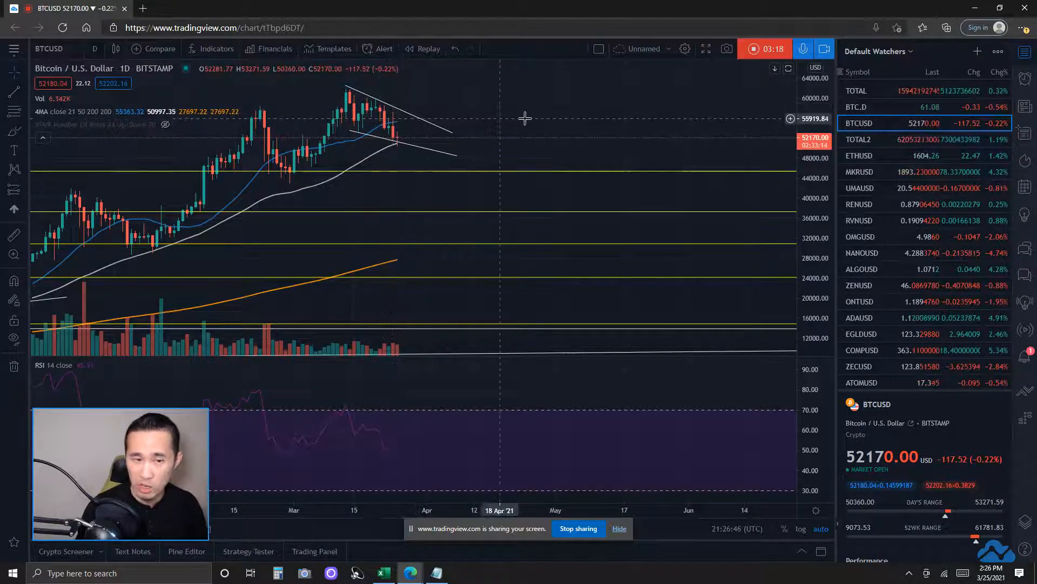
mouse_move(527, 124)
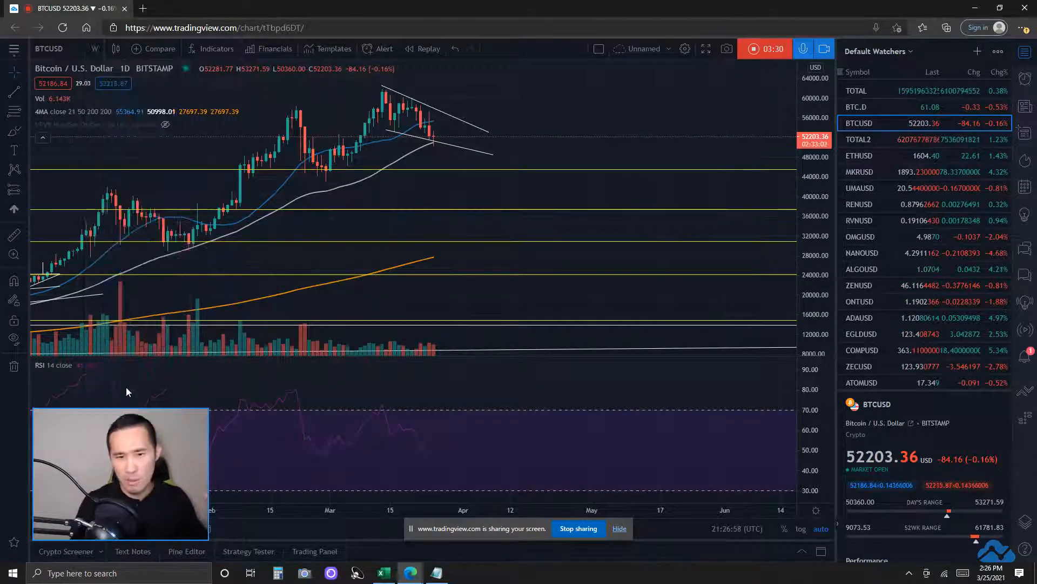
- Step BTCUSD up to weekly and then 1-month candles to view long-term levels and RSI
click(95, 49)
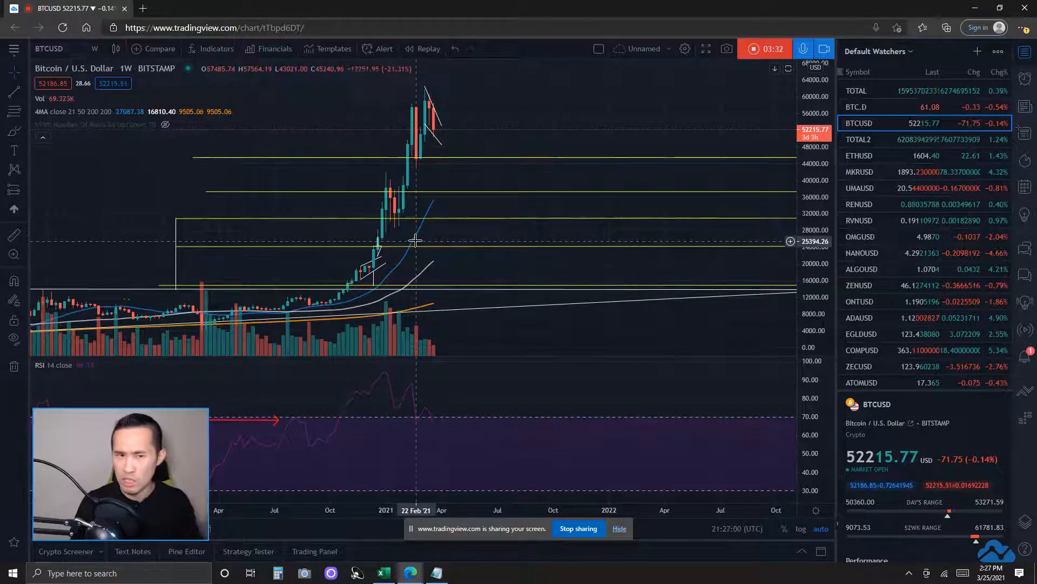
mouse_move(547, 257)
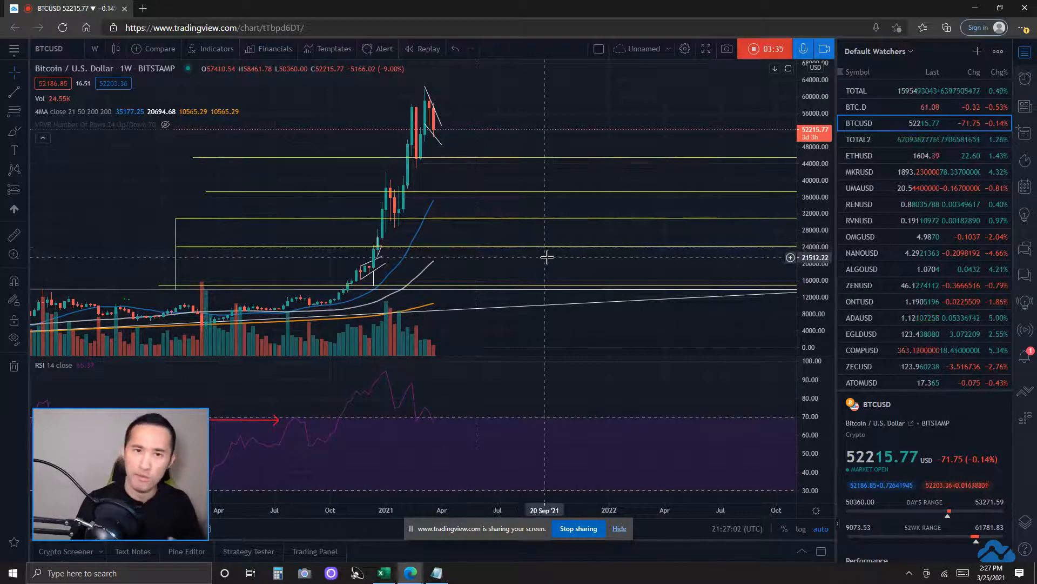
mouse_move(537, 122)
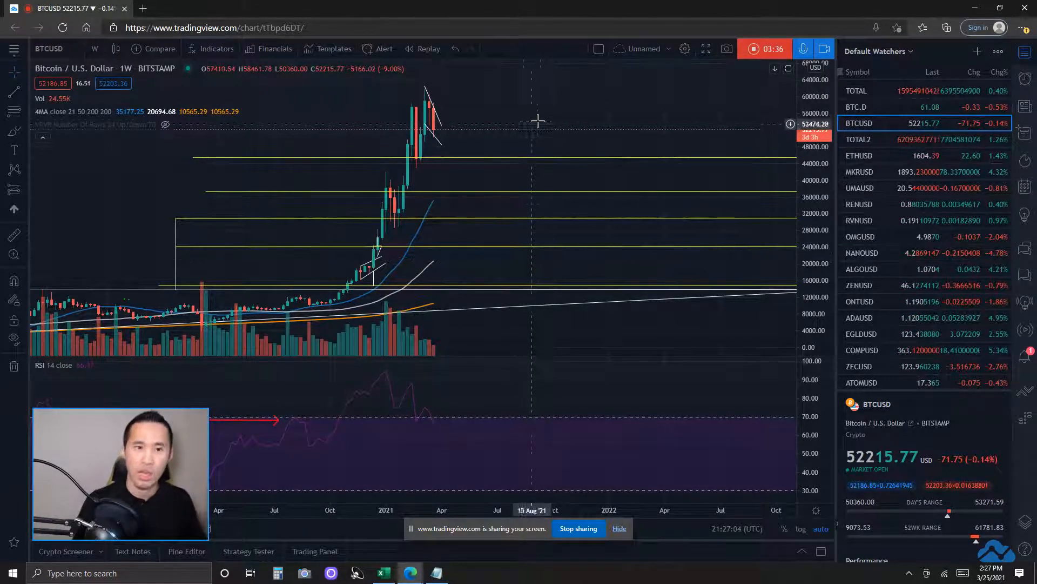
click(95, 49)
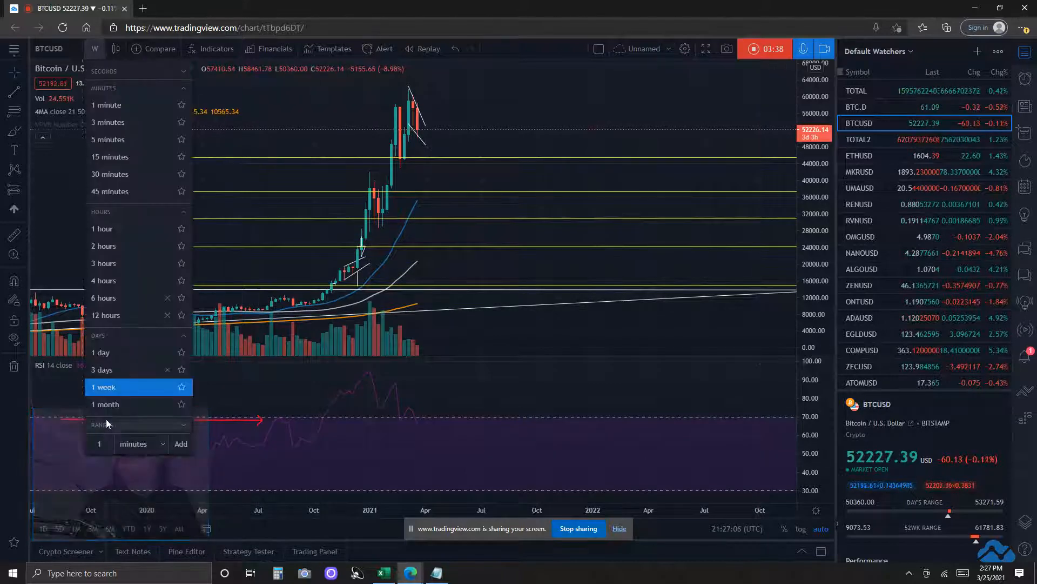
click(107, 404)
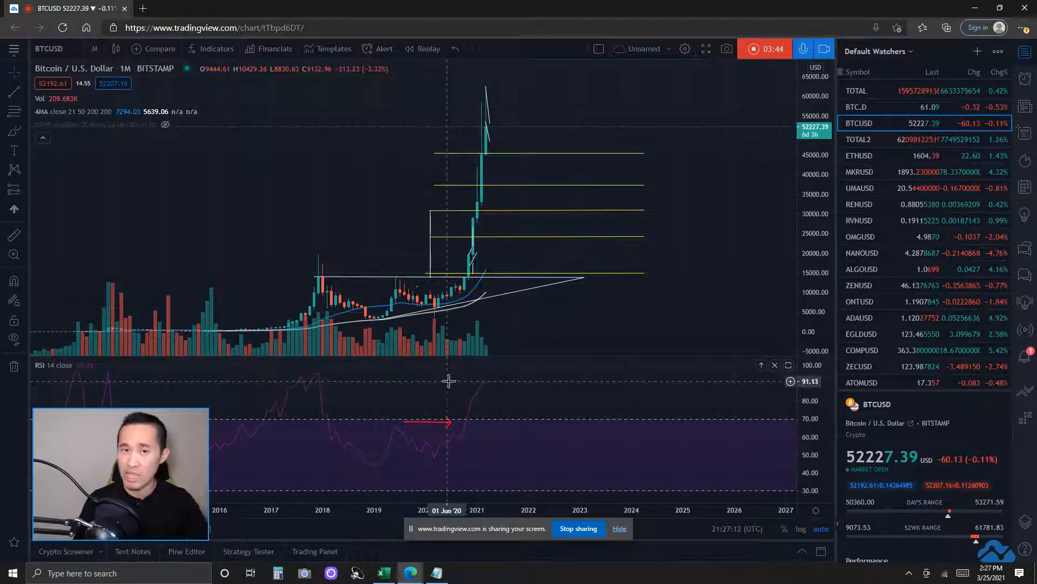
mouse_move(552, 448)
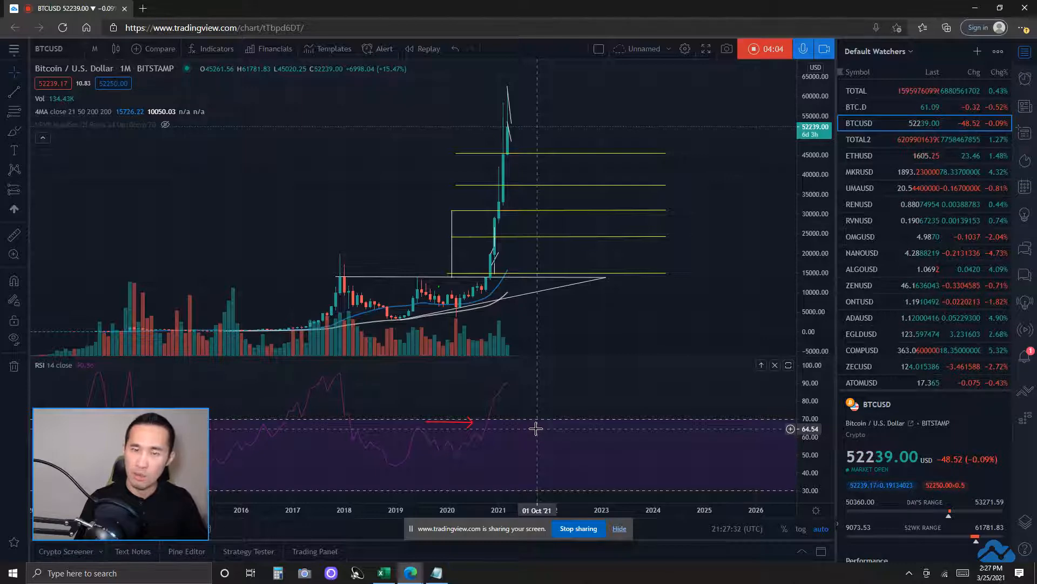
mouse_move(709, 199)
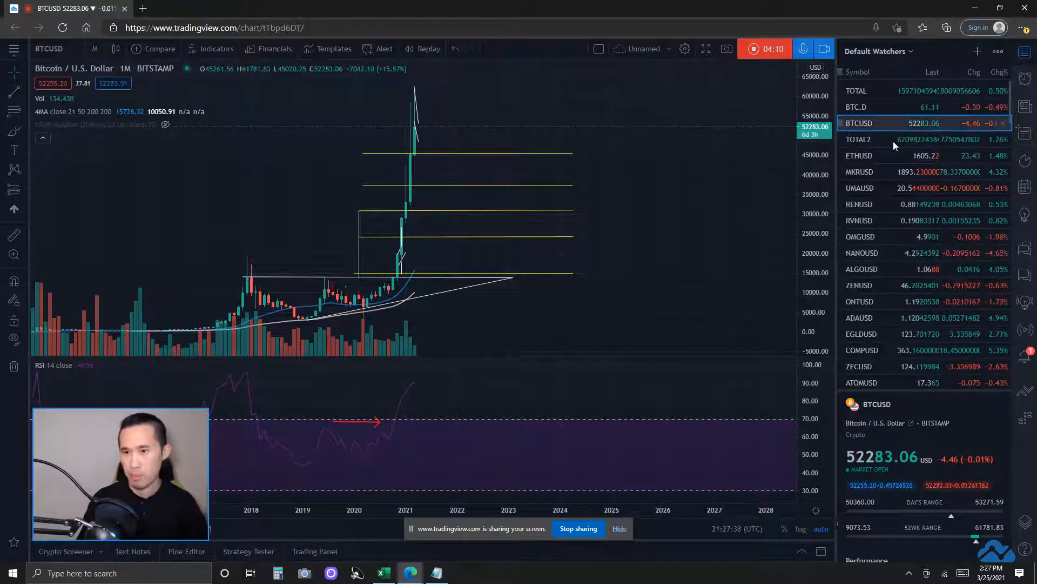
- Bring up the MKRUSD chart from the watchlist and set it to 1-week candles
click(860, 172)
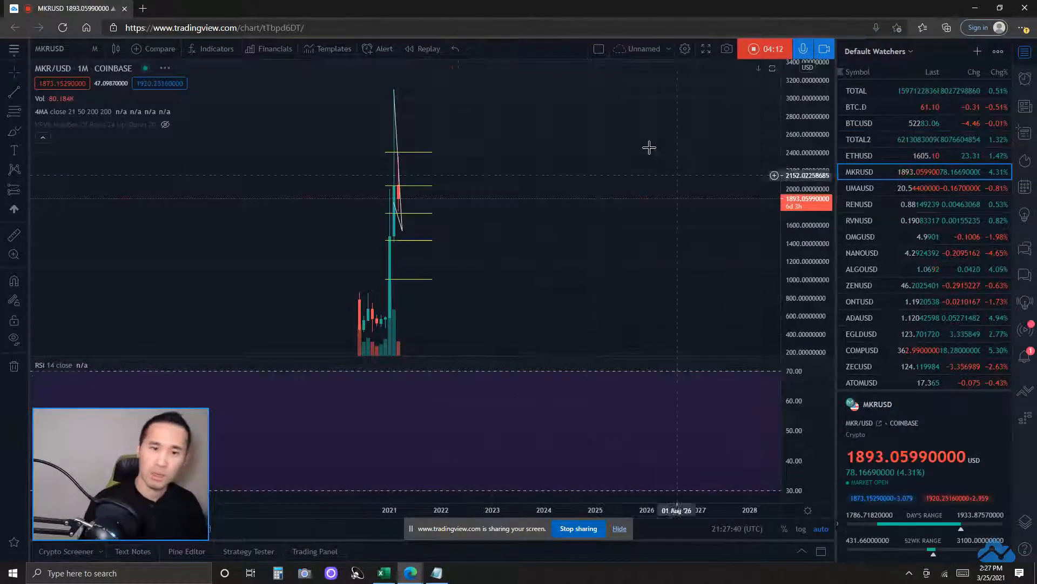
mouse_move(516, 290)
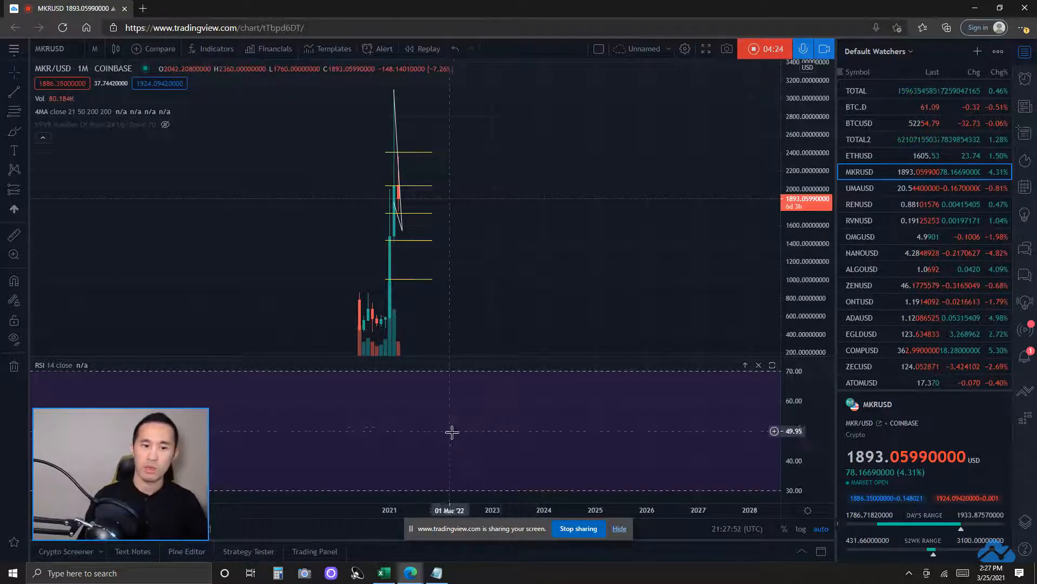
mouse_move(299, 467)
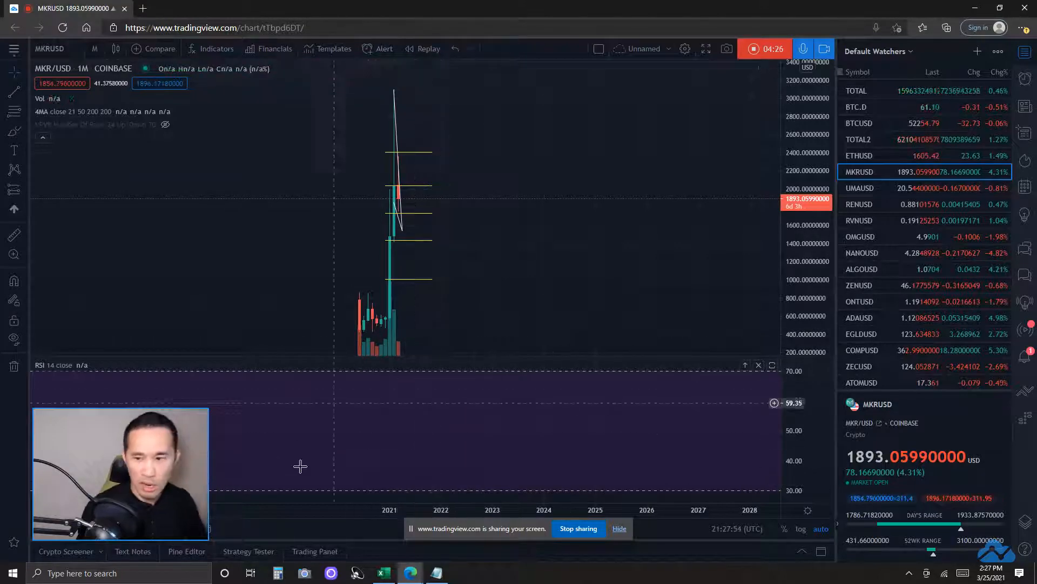
click(95, 48)
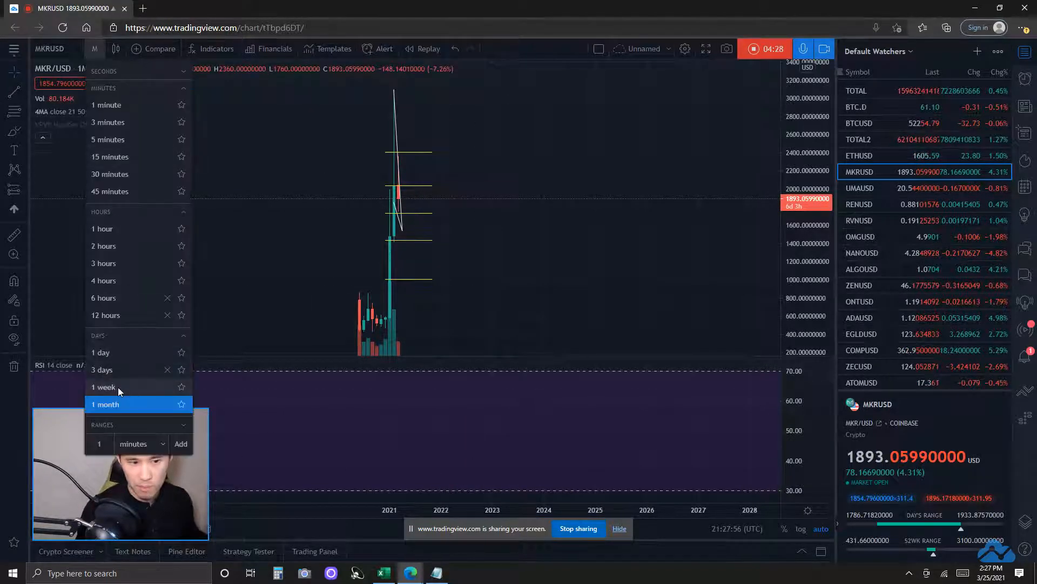
click(104, 387)
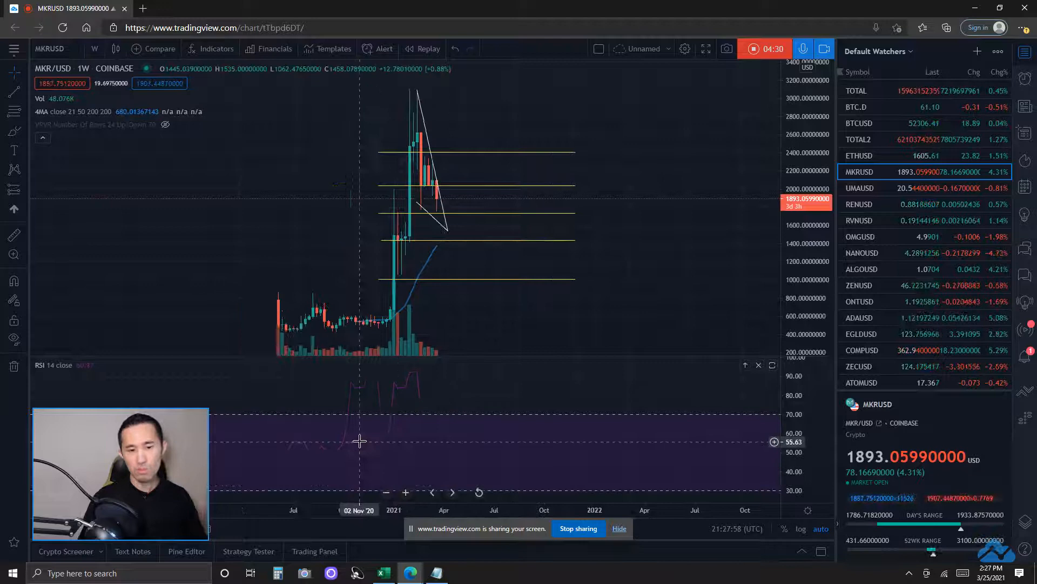
mouse_move(470, 432)
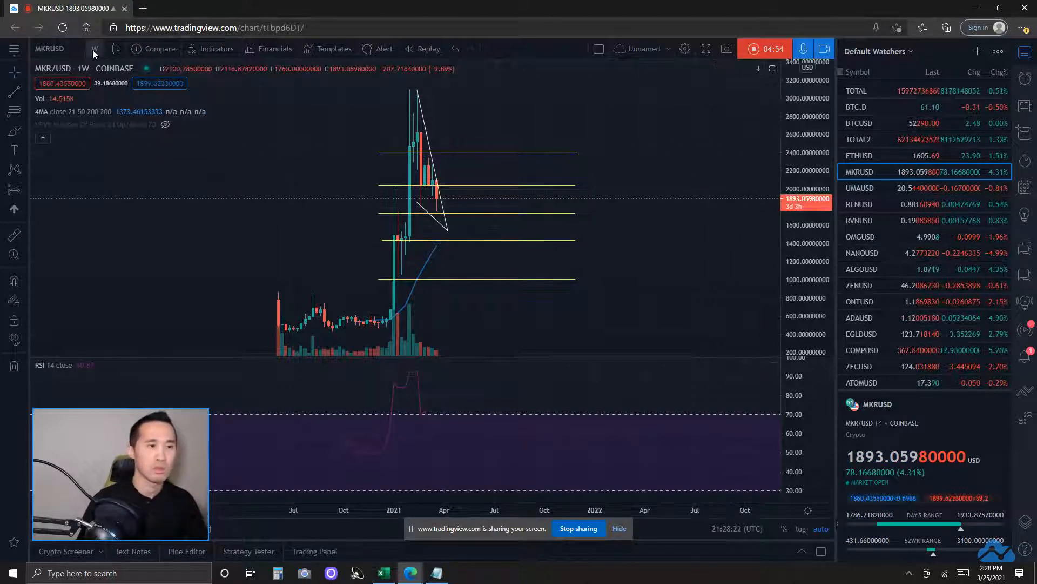
- Bring up the timeframe list to move MKRUSD to 3-day candles
click(95, 49)
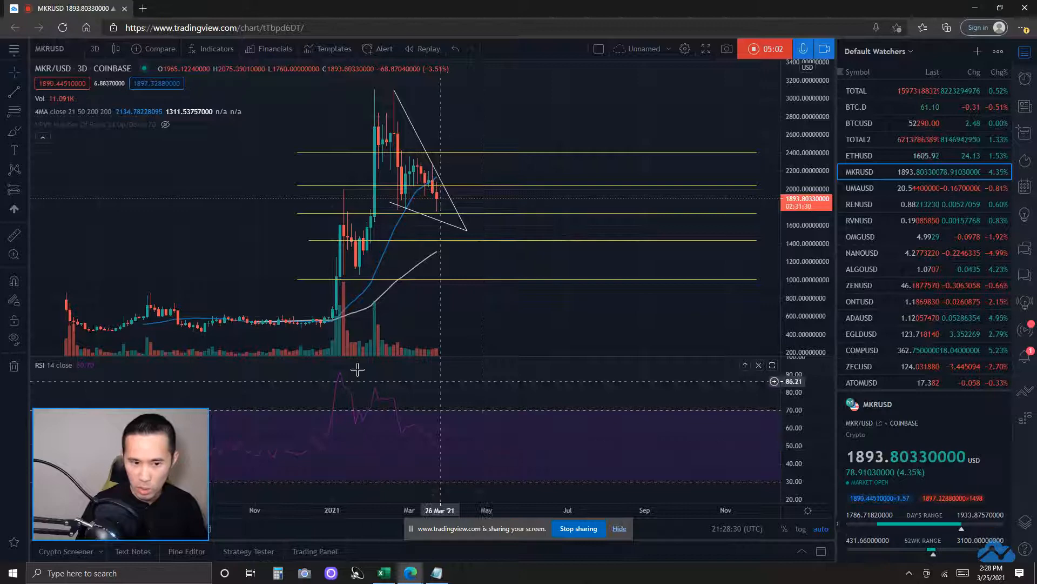
mouse_move(341, 376)
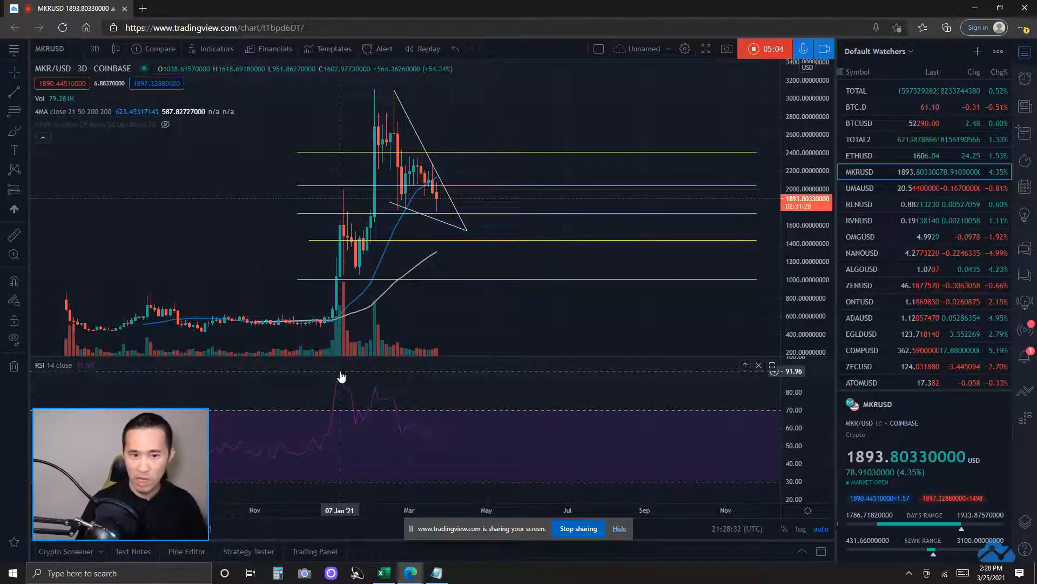
mouse_move(375, 392)
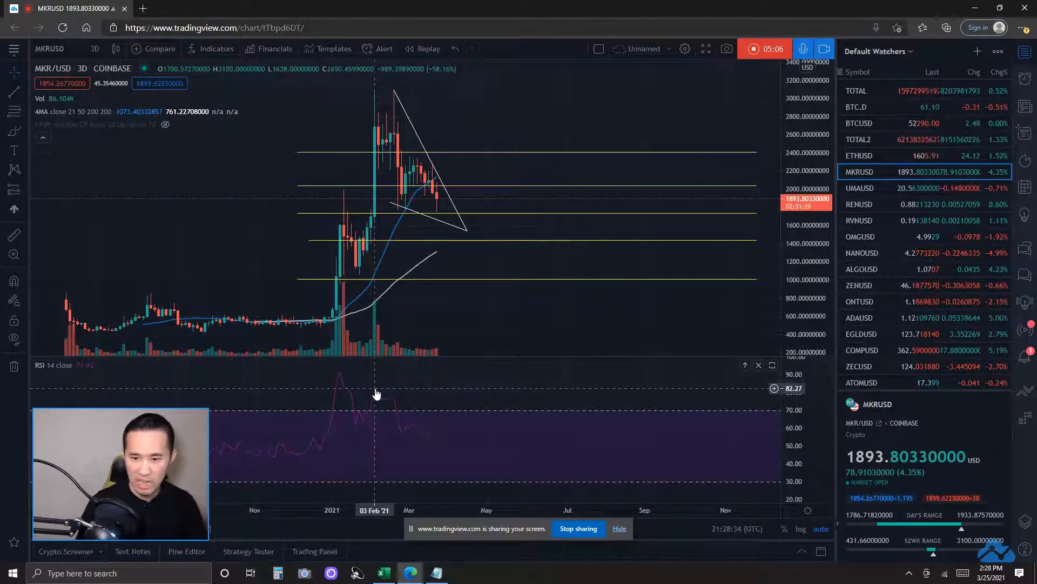
mouse_move(393, 204)
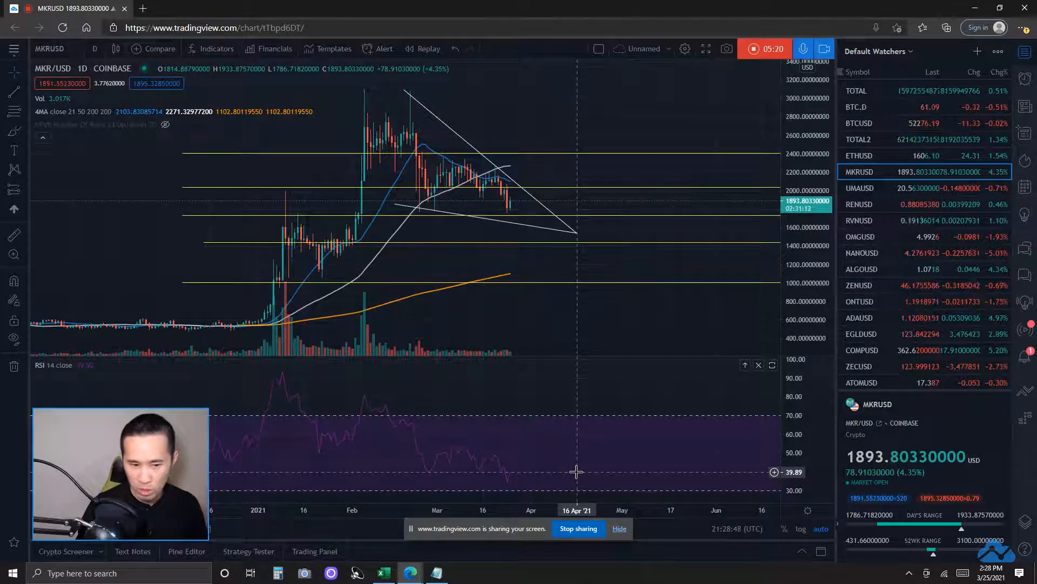
mouse_move(389, 125)
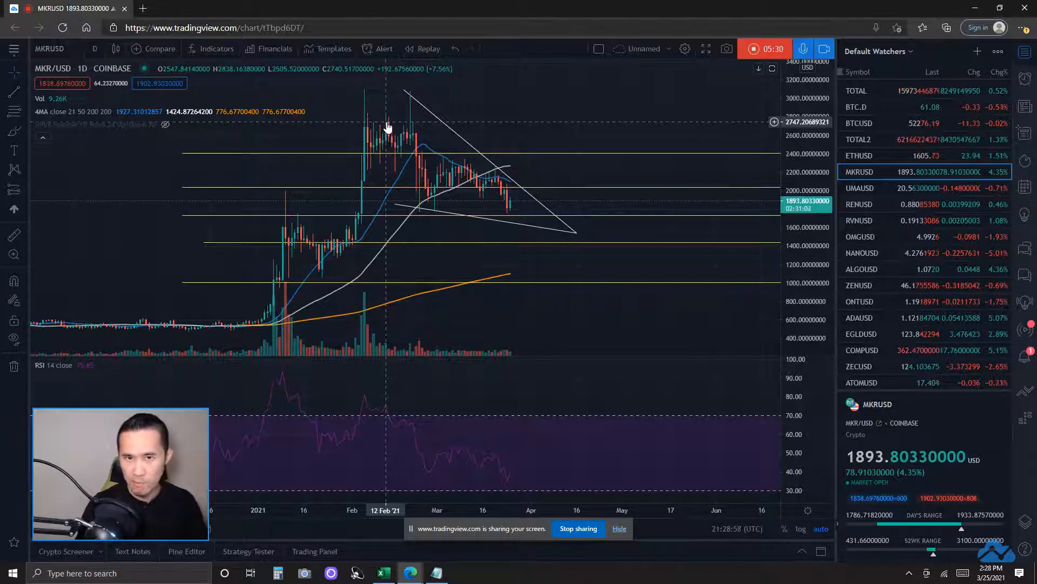
mouse_move(591, 110)
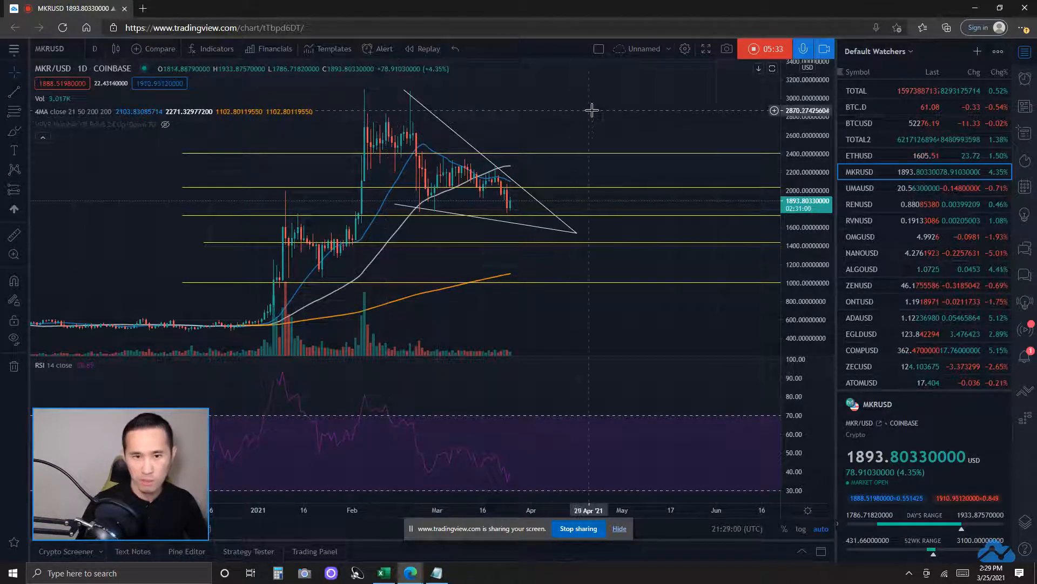
- Return MKRUSD to 3-day candles to review the wedge and Fib levels
click(95, 49)
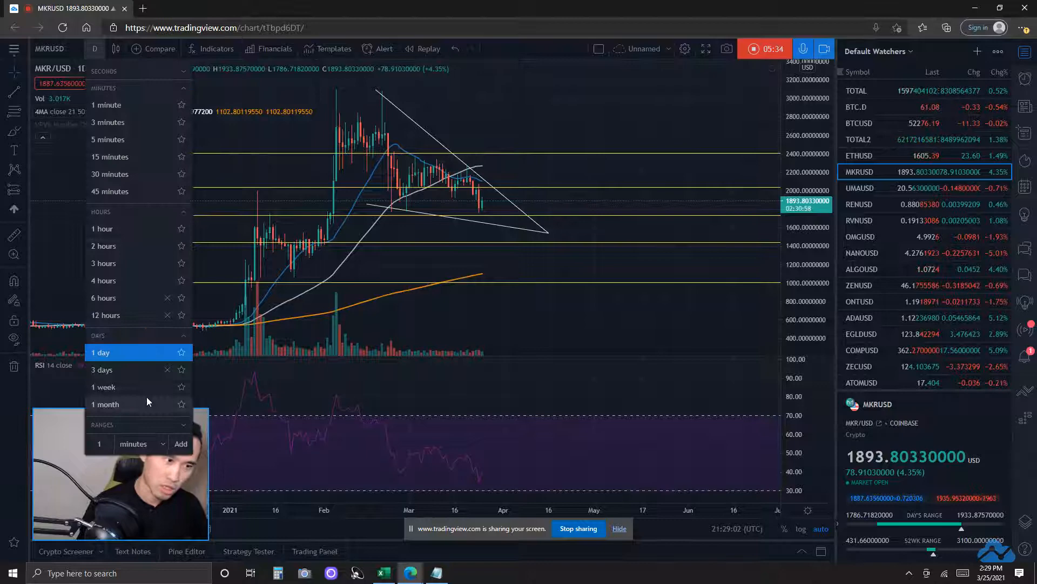
click(102, 370)
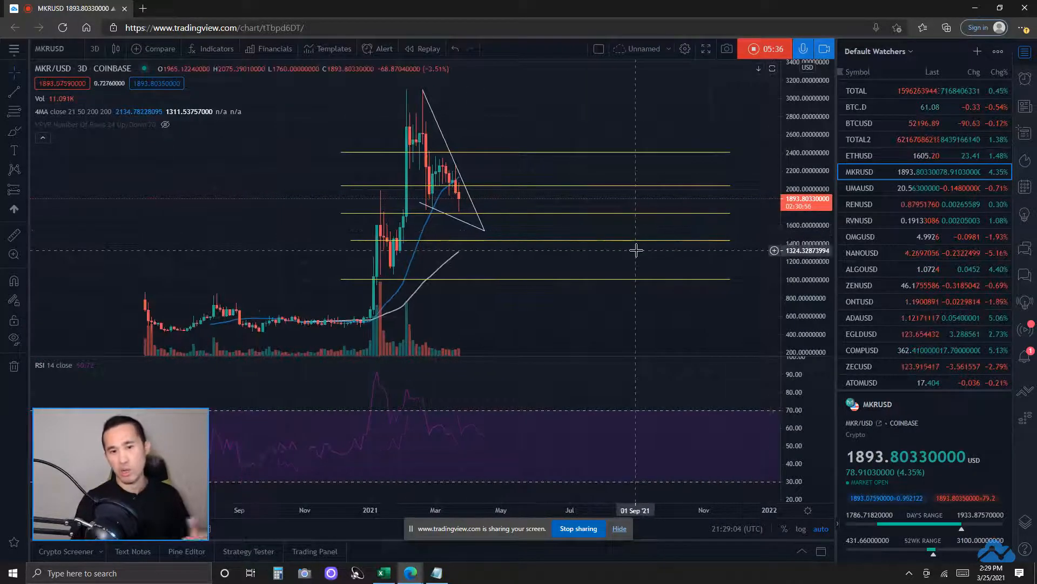
mouse_move(615, 166)
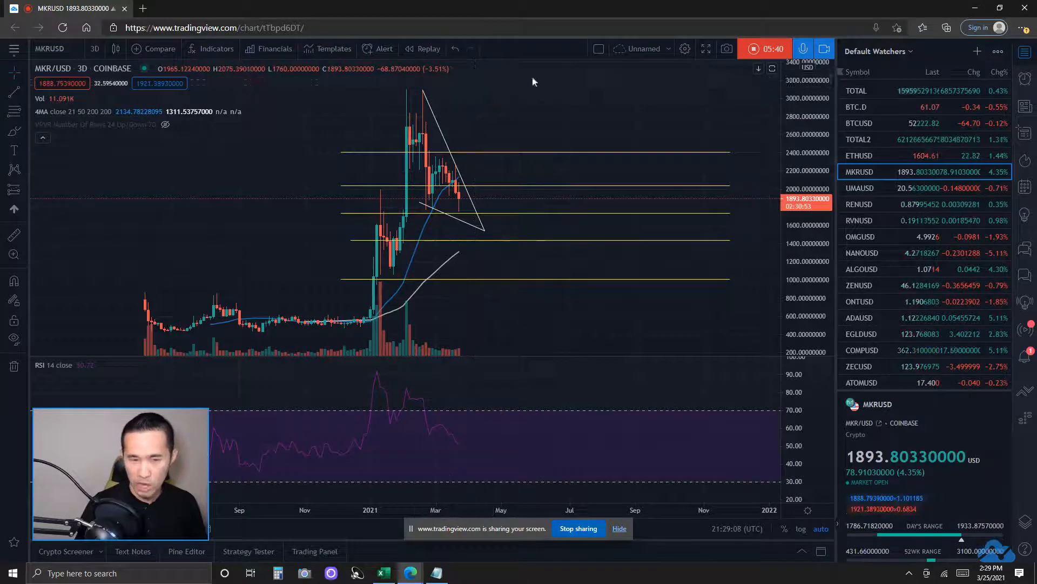
mouse_move(568, 129)
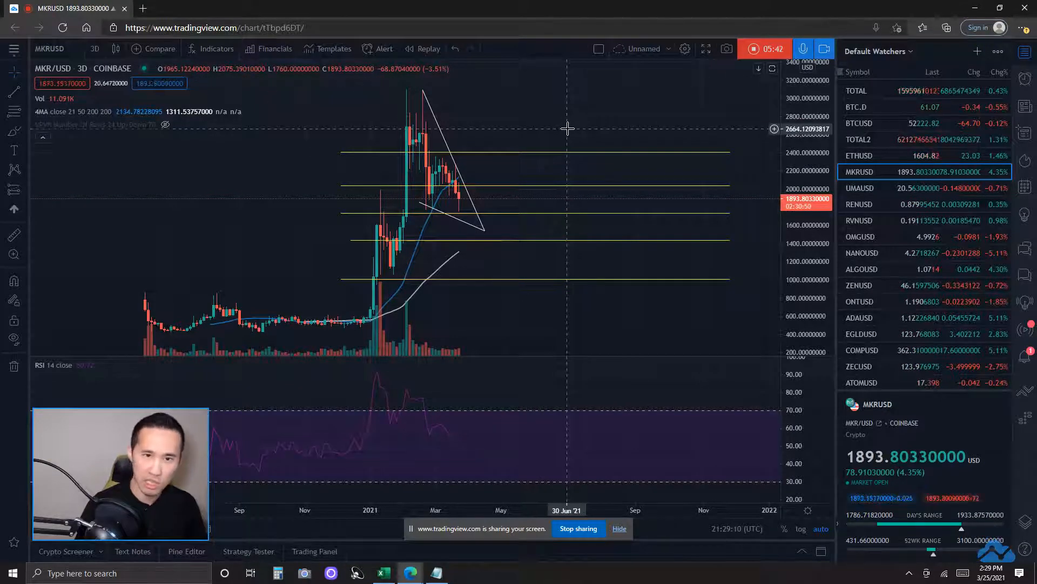
mouse_move(442, 201)
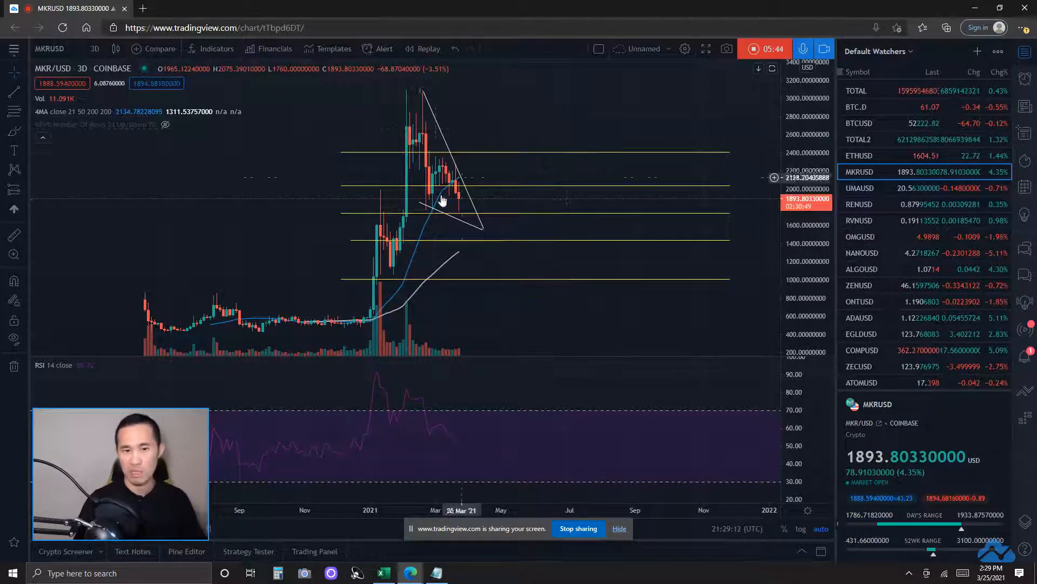
mouse_move(465, 212)
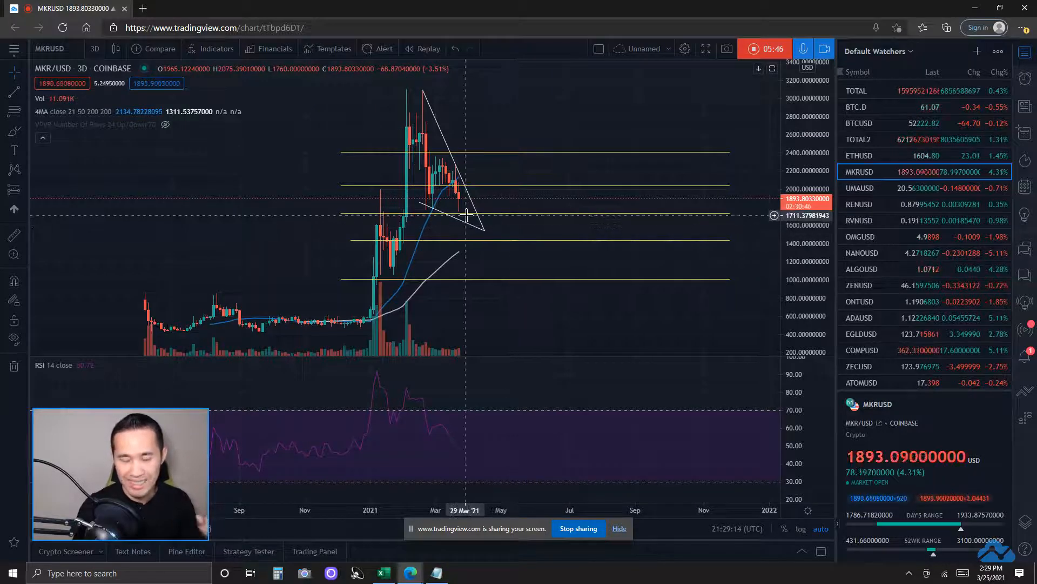
mouse_move(477, 152)
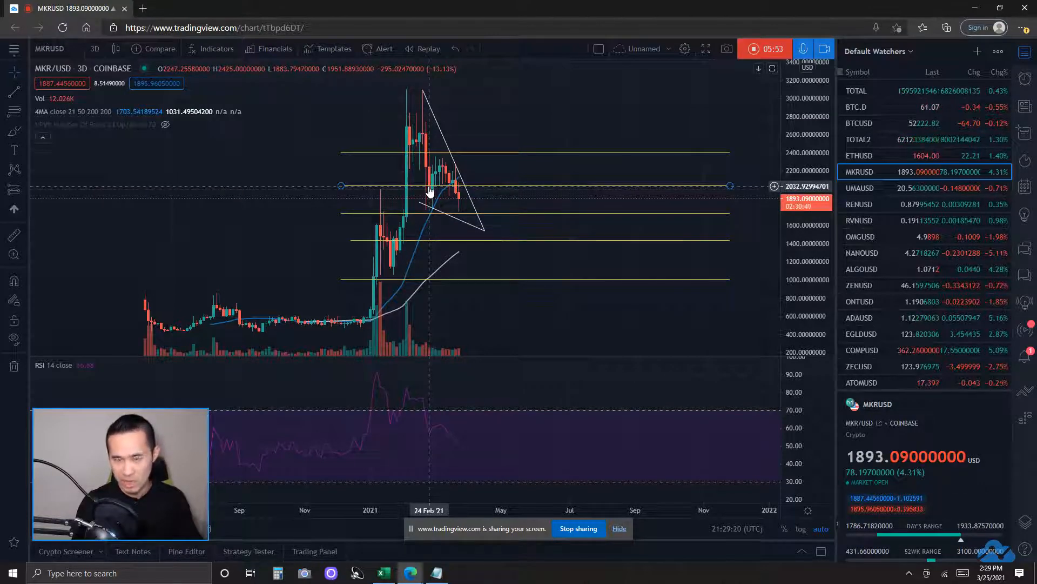
mouse_move(527, 118)
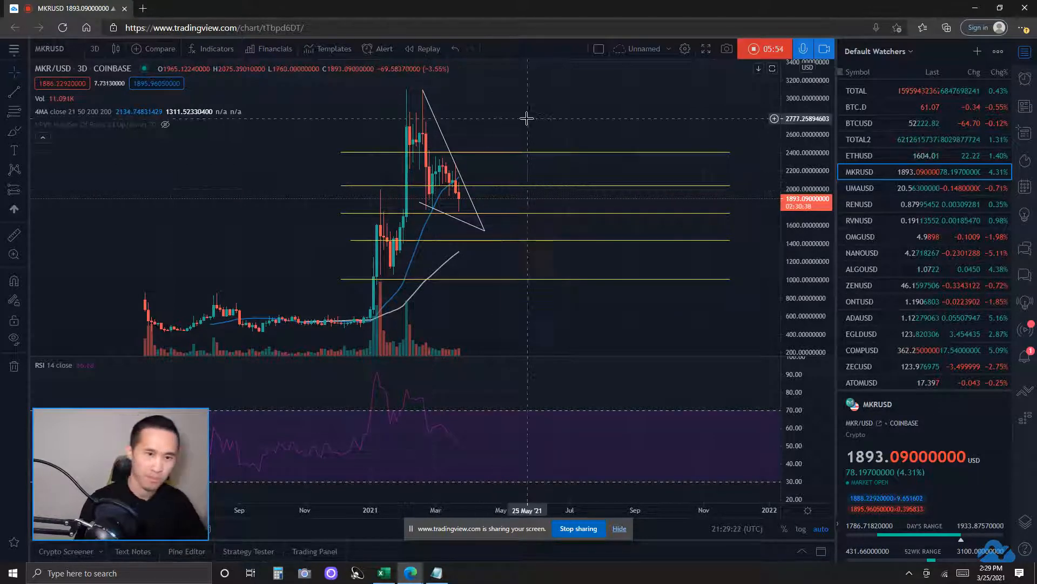
mouse_move(486, 171)
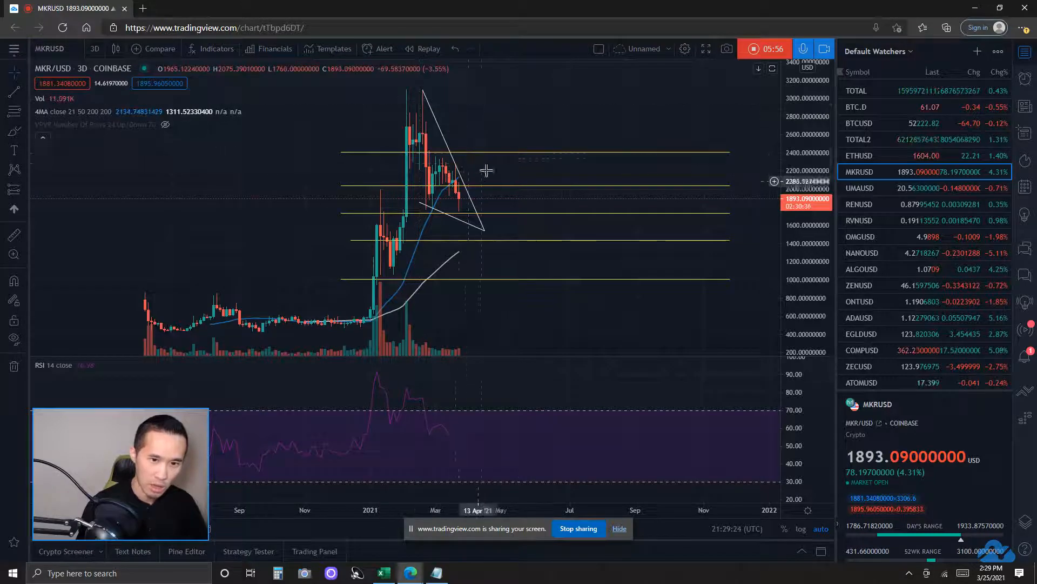
mouse_move(474, 212)
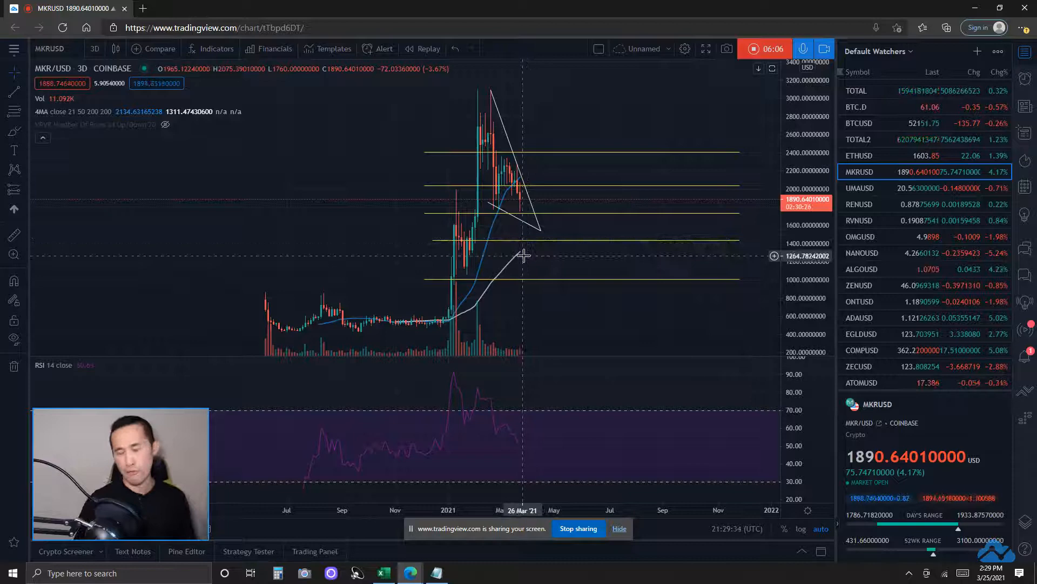
mouse_move(532, 218)
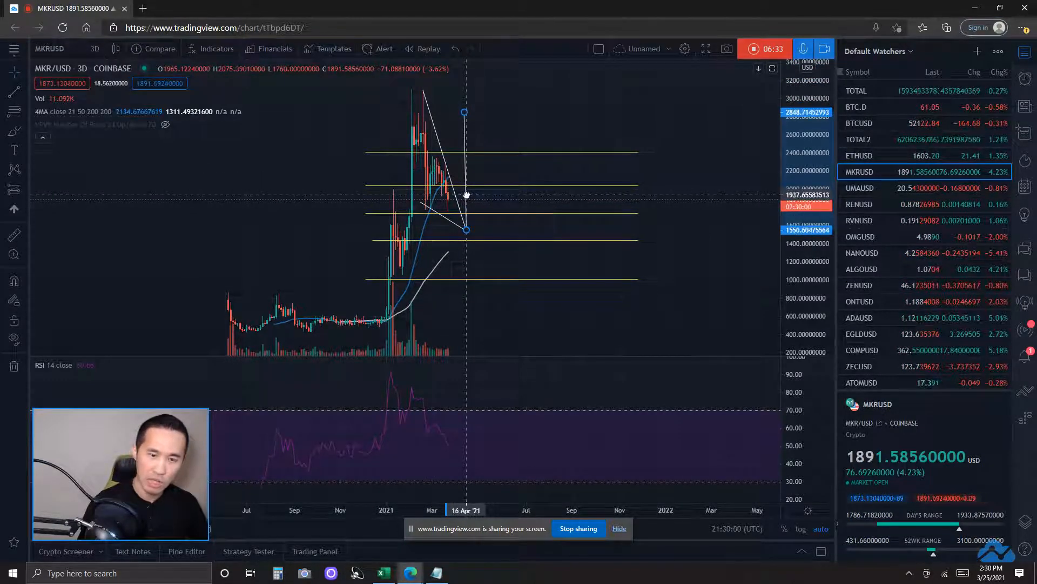
mouse_move(497, 111)
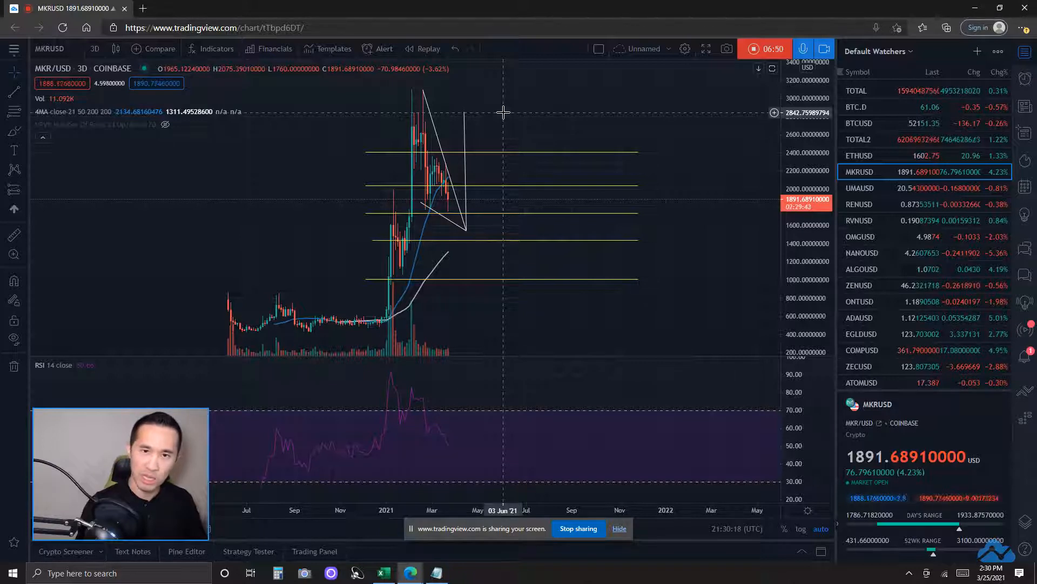
mouse_move(582, 120)
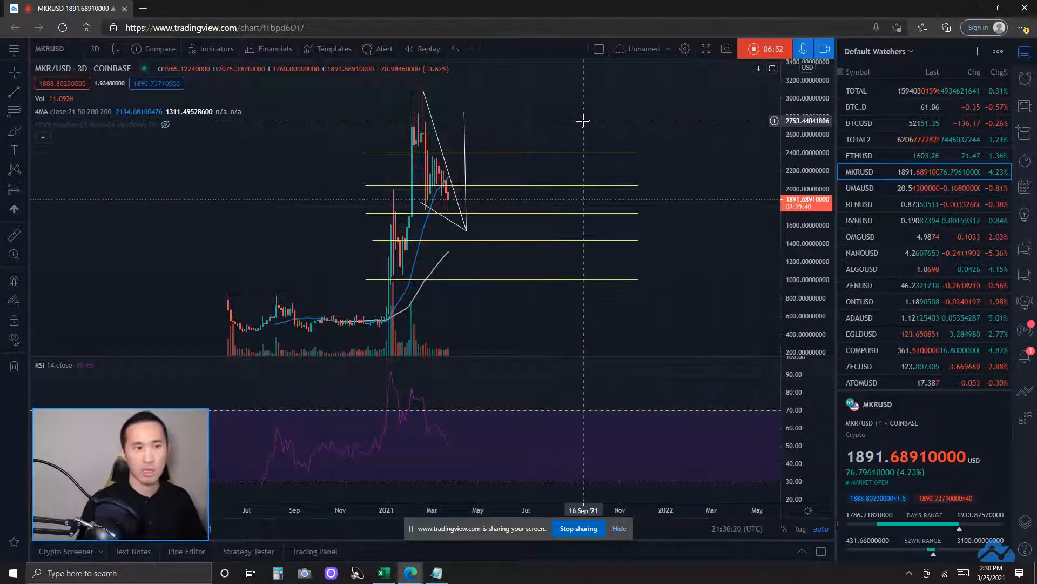
mouse_move(577, 115)
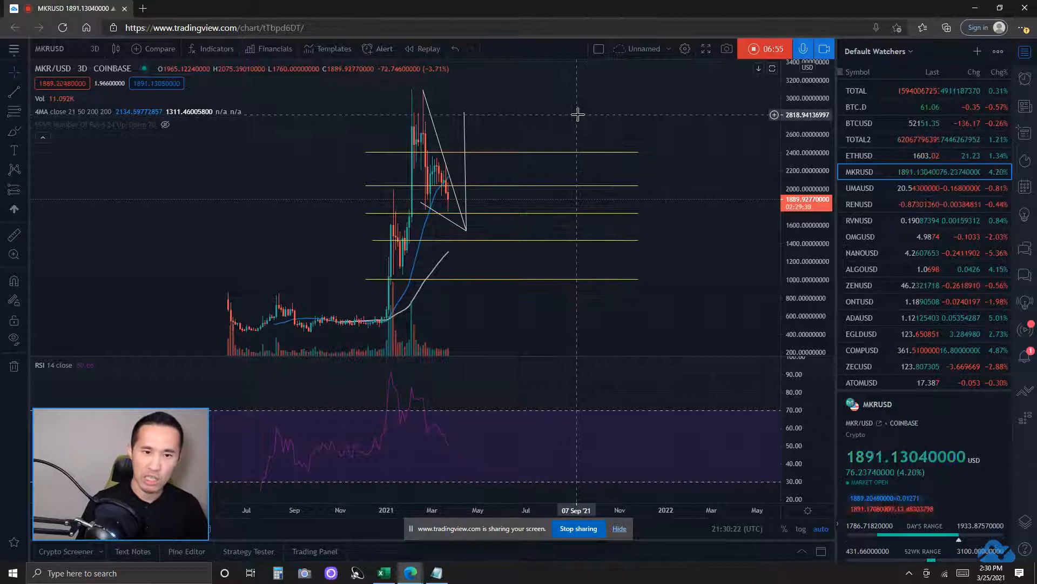
mouse_move(568, 126)
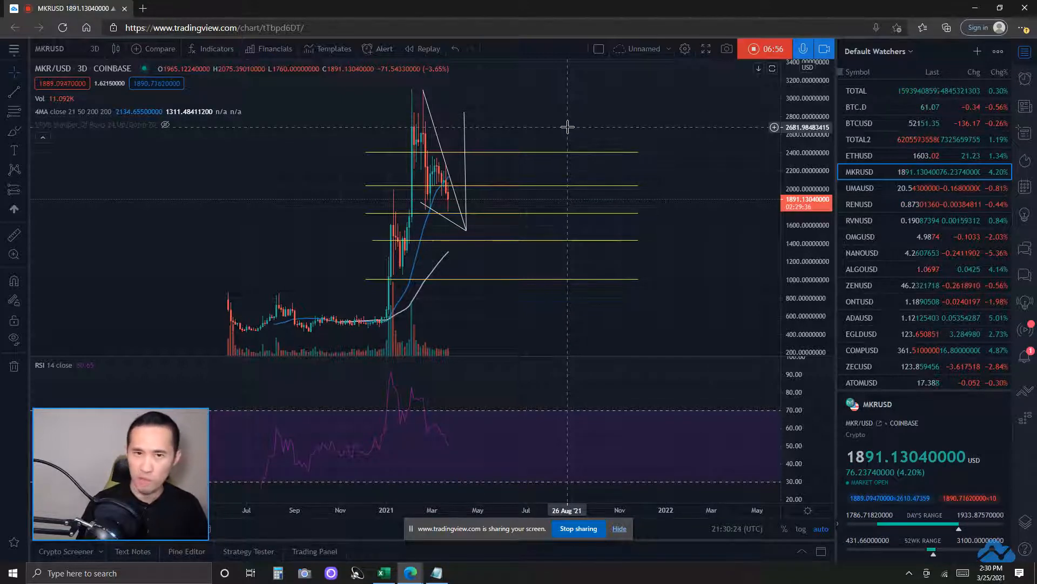
click(94, 49)
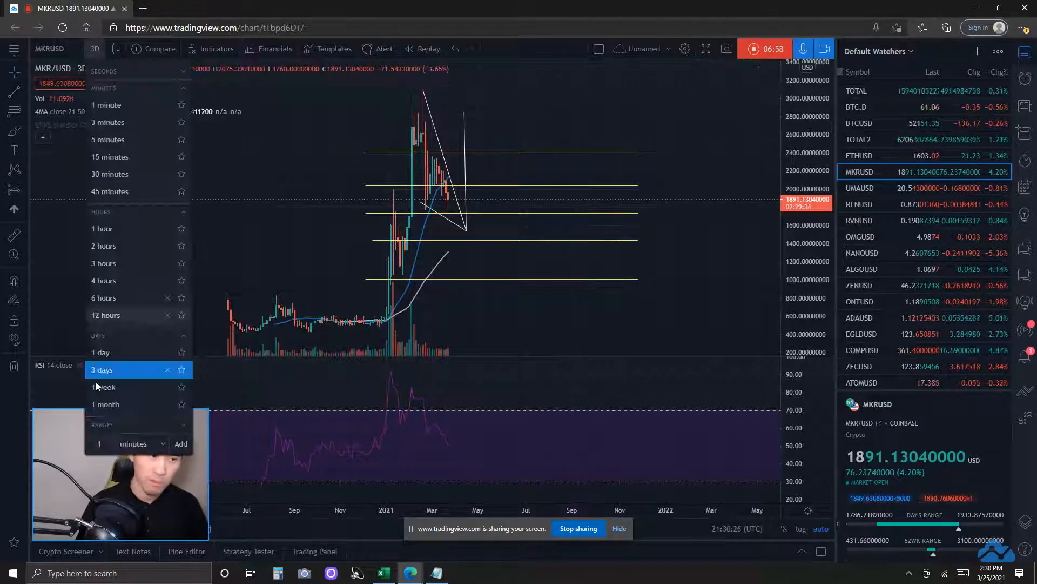
click(101, 352)
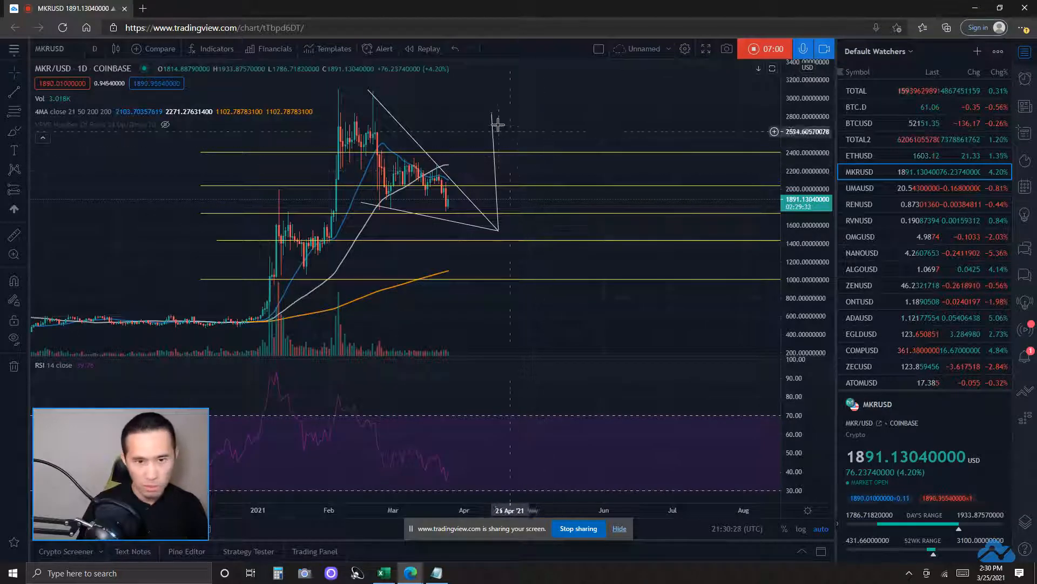
click(94, 49)
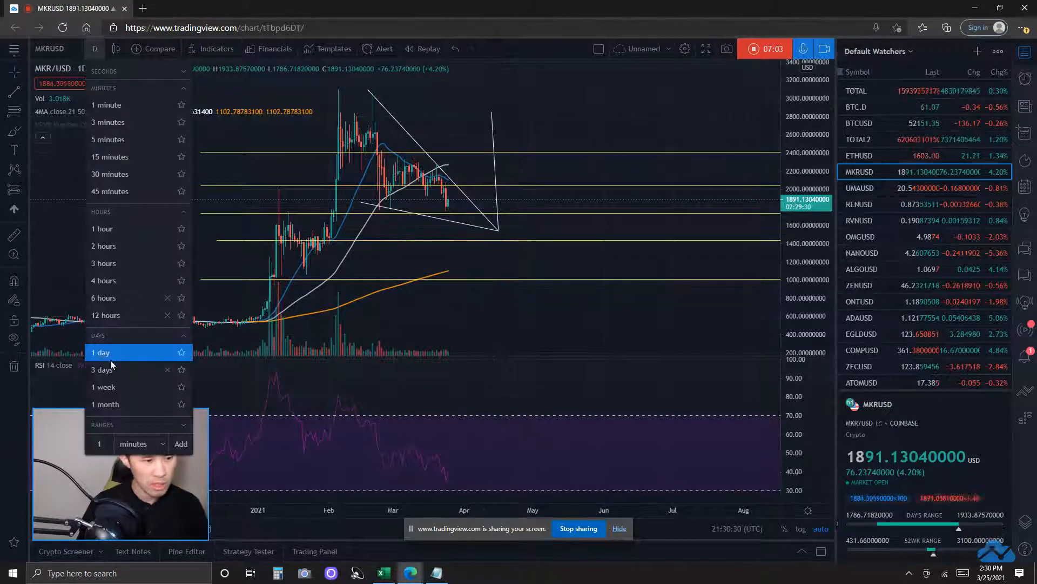
click(103, 369)
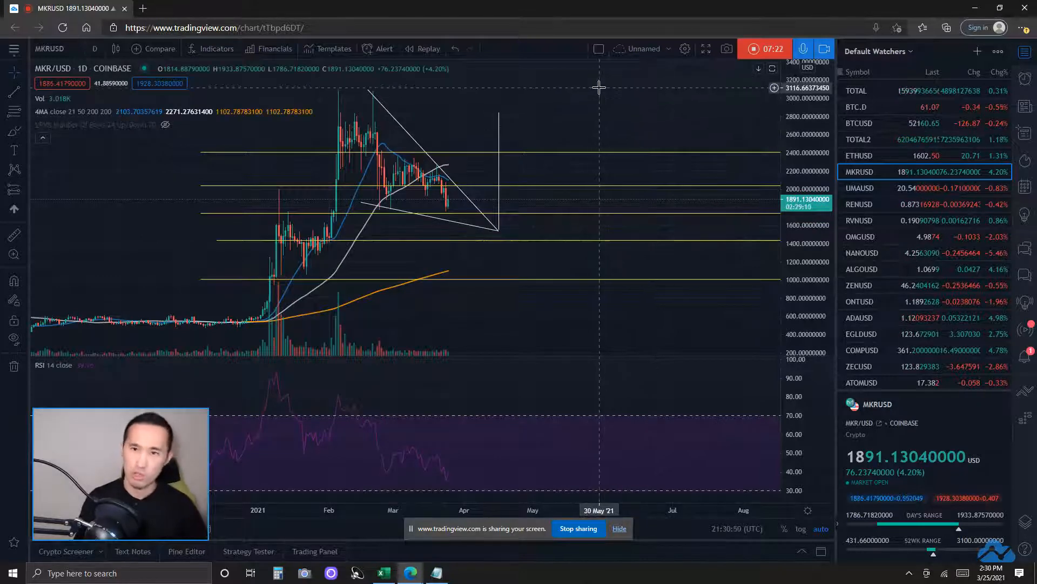
mouse_move(582, 188)
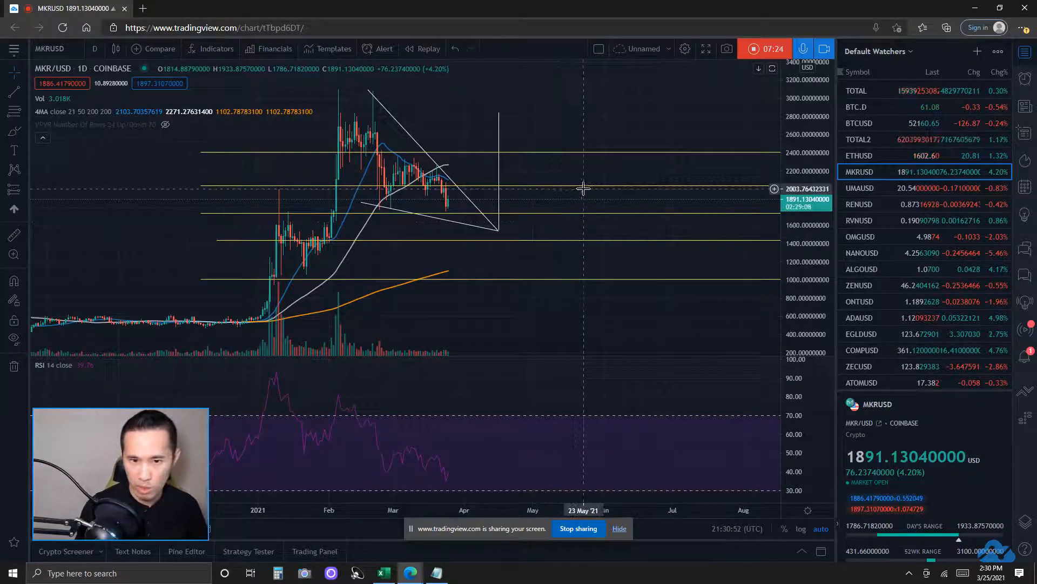
mouse_move(596, 190)
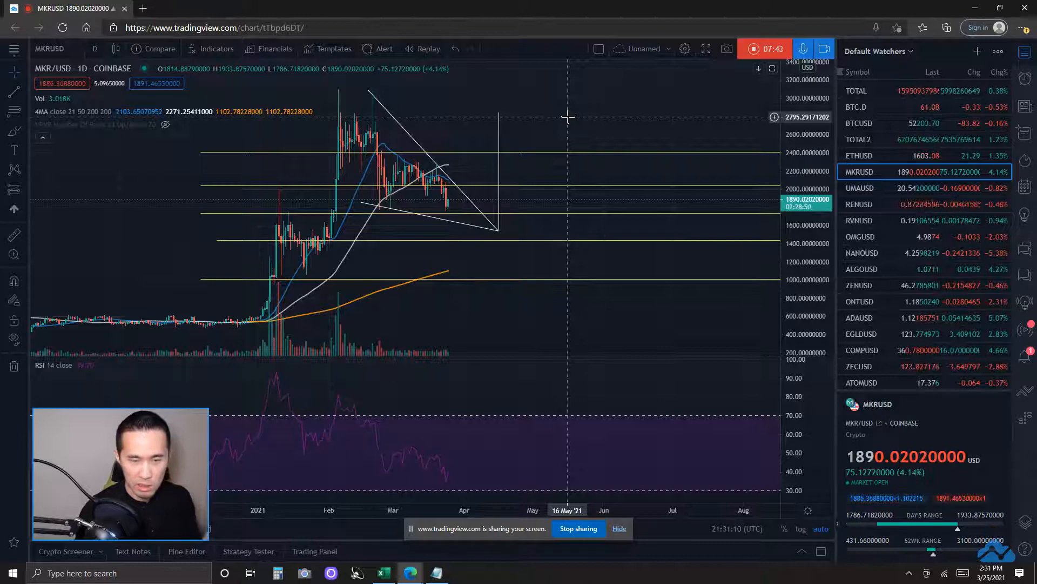
mouse_move(576, 119)
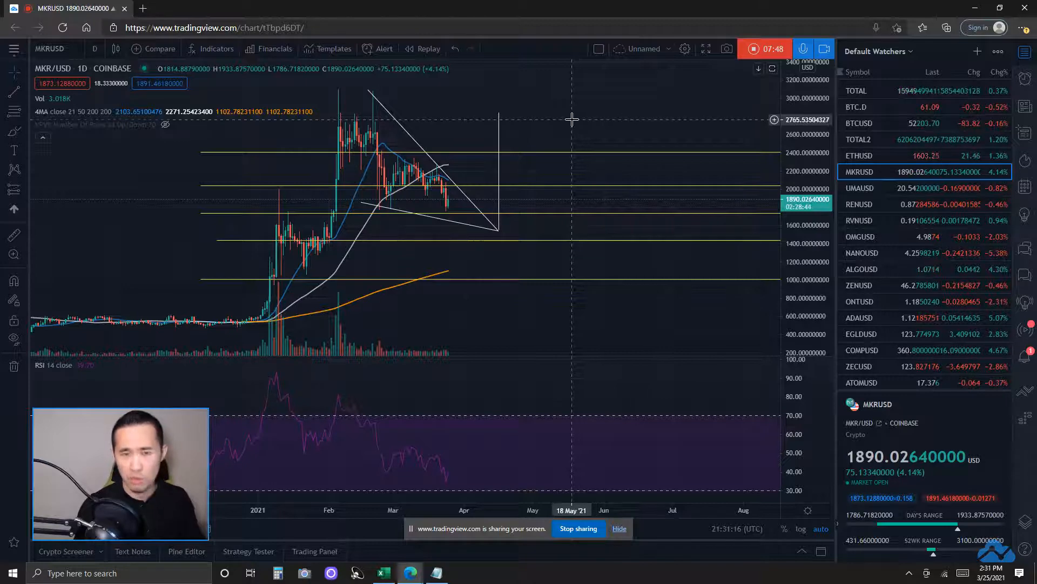
mouse_move(589, 110)
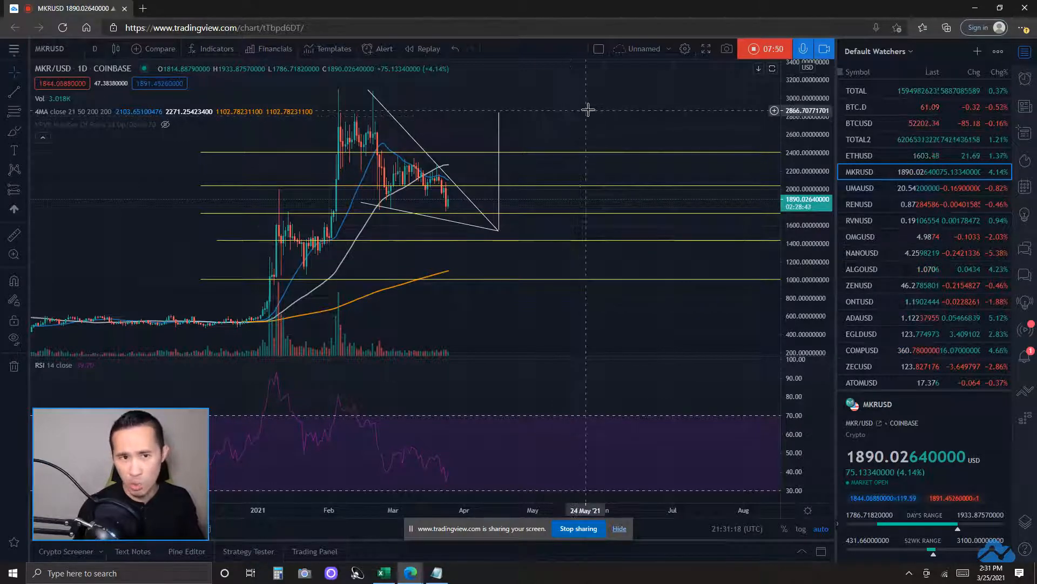
mouse_move(469, 159)
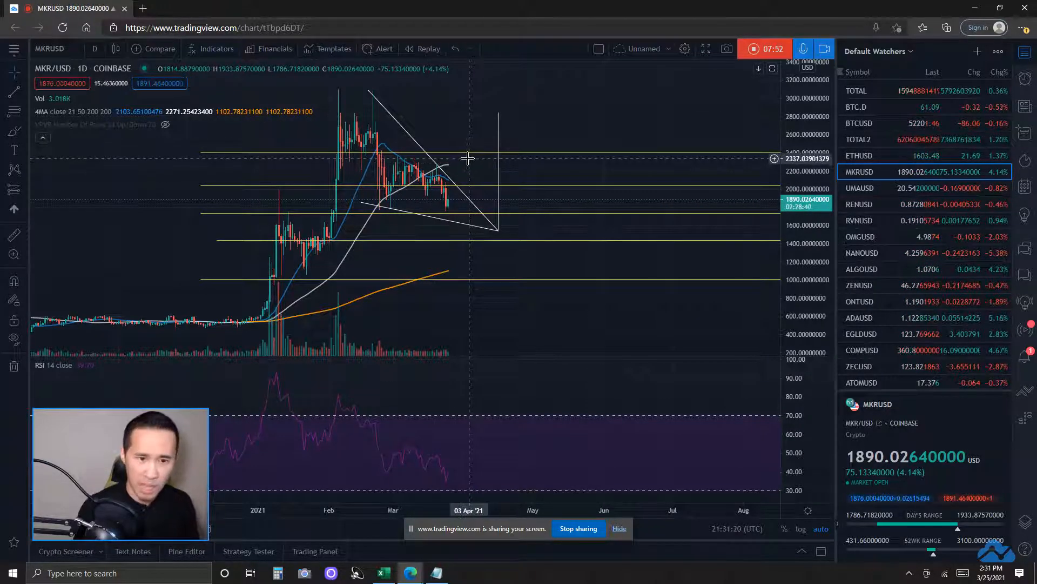
mouse_move(432, 164)
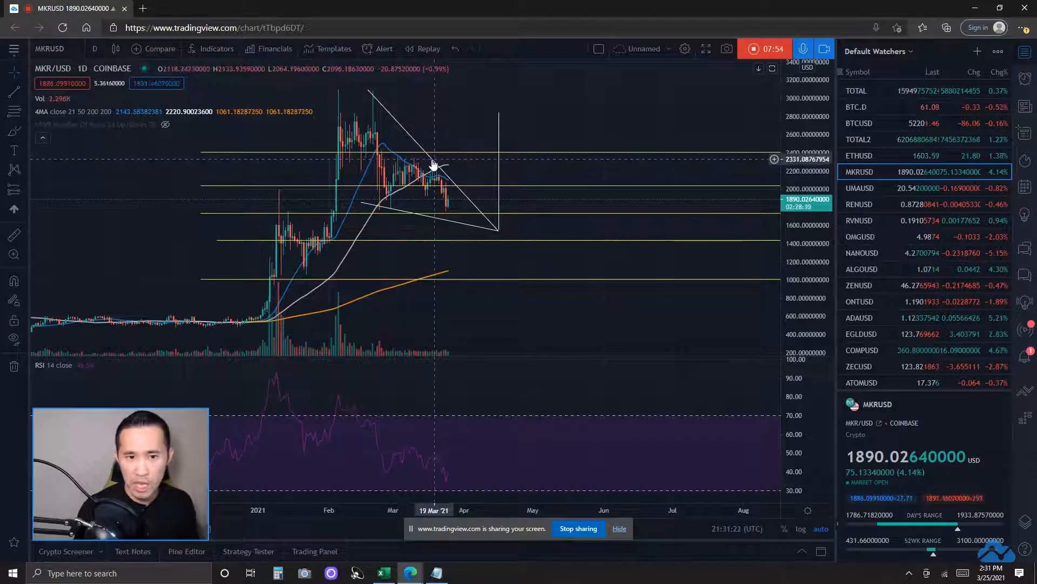
mouse_move(567, 214)
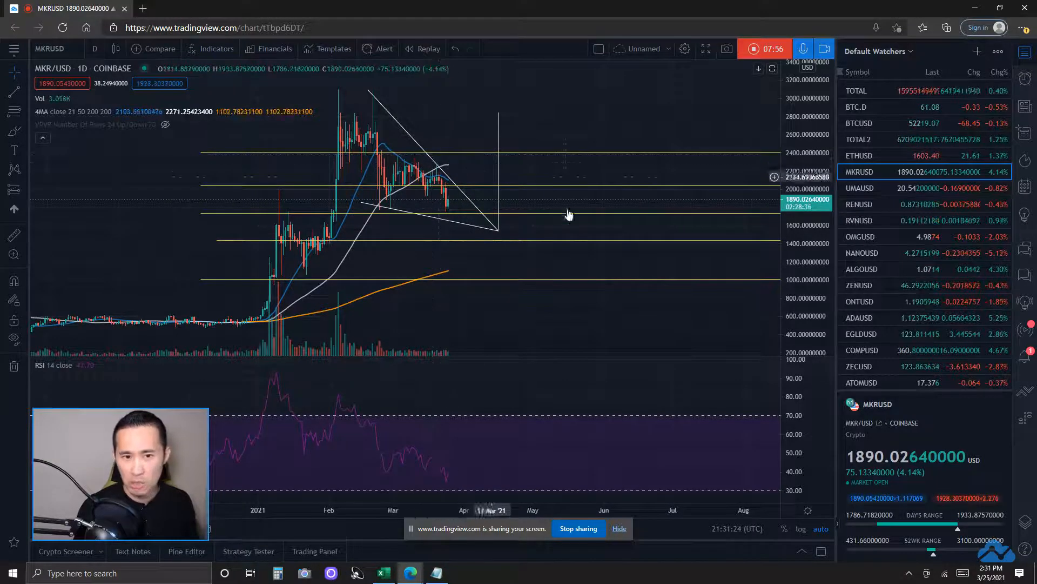
mouse_move(605, 228)
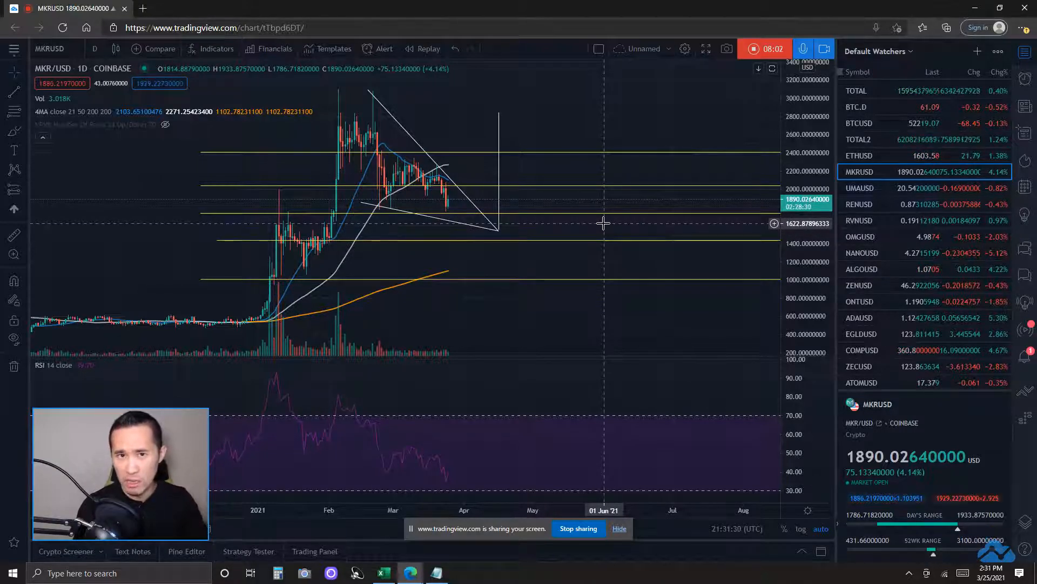
mouse_move(433, 160)
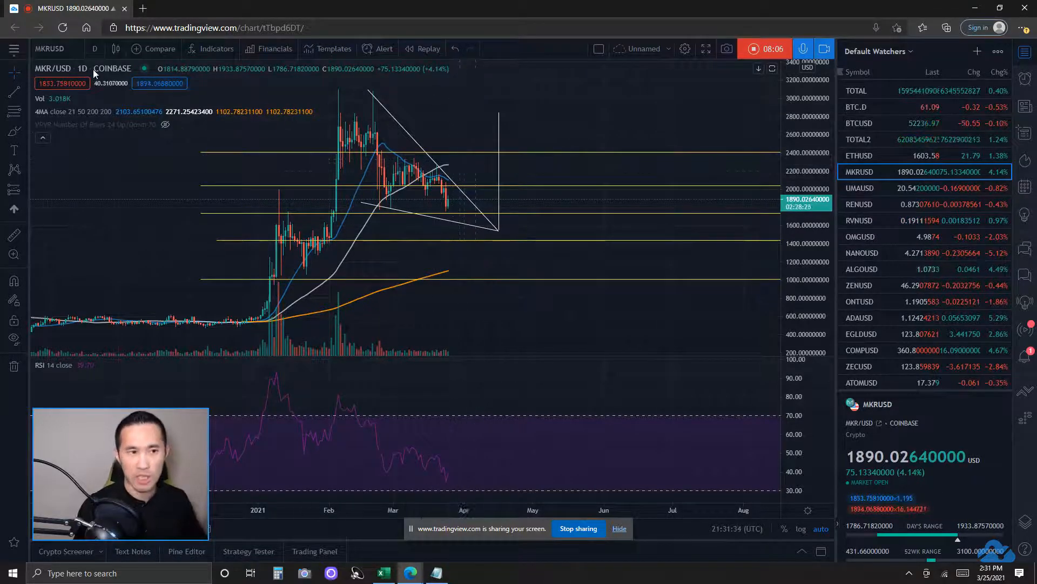
- Switch MKRUSD from daily back to 3-day candles showing the wedge and target line
click(94, 49)
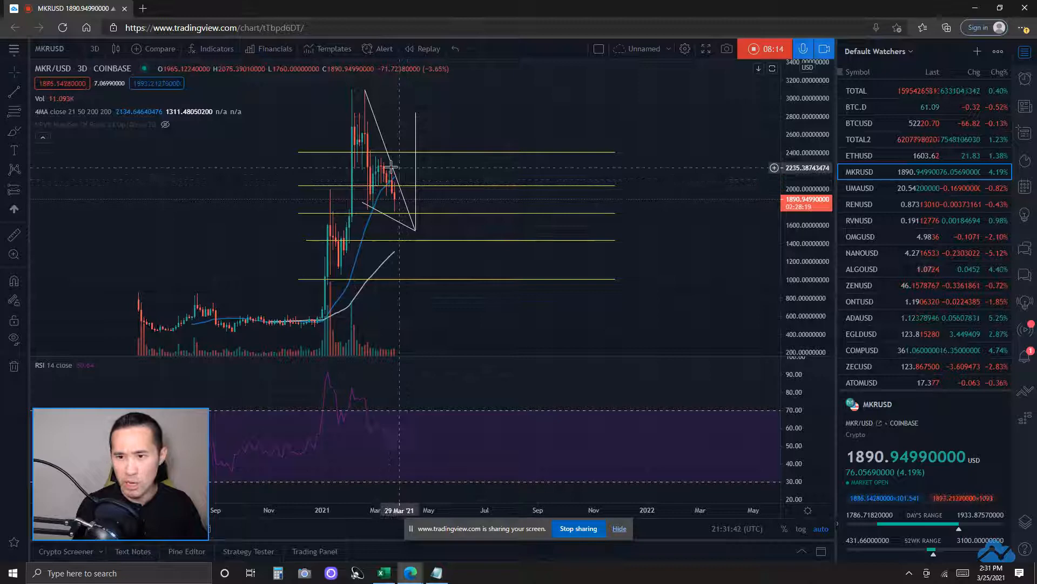
mouse_move(408, 176)
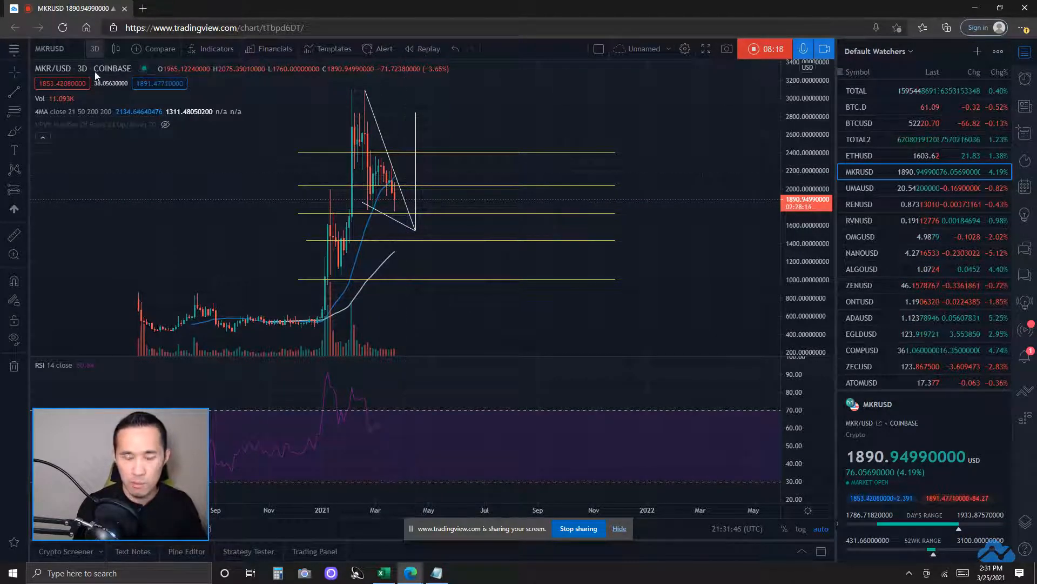
- Review MKRUSD on 12-hour and then 6-hour candles
click(94, 48)
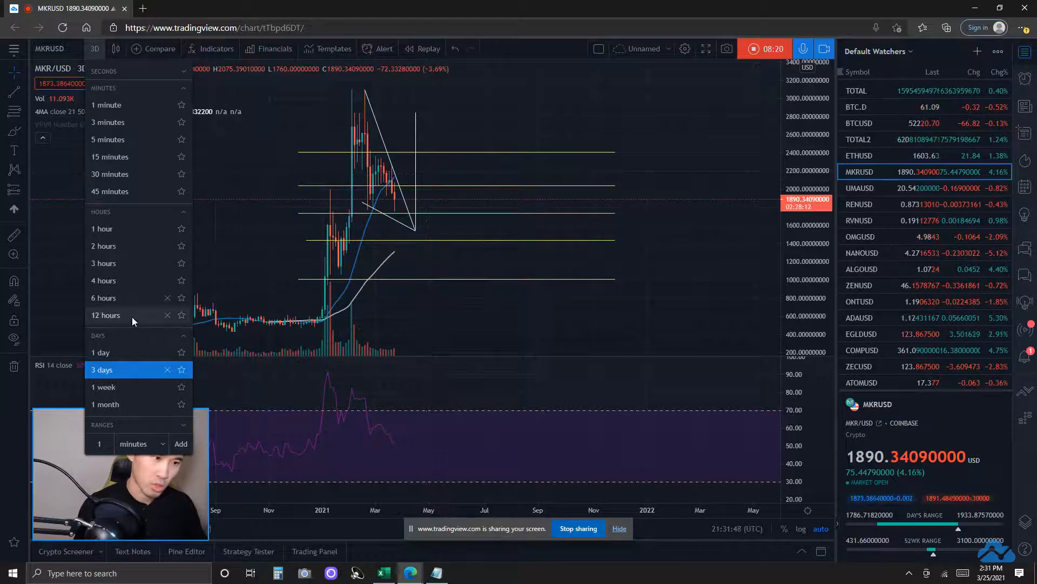
click(104, 314)
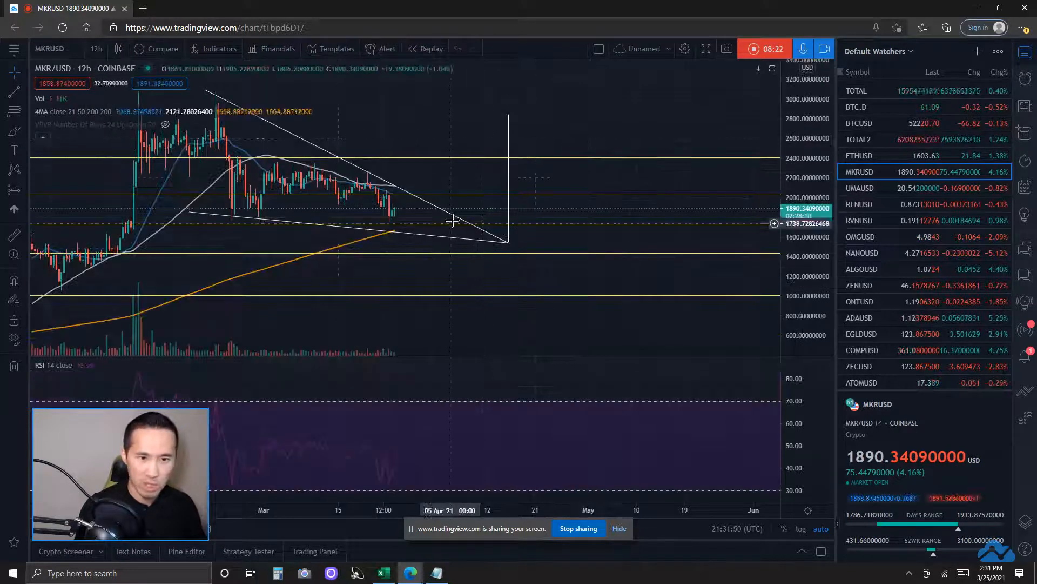
mouse_move(390, 185)
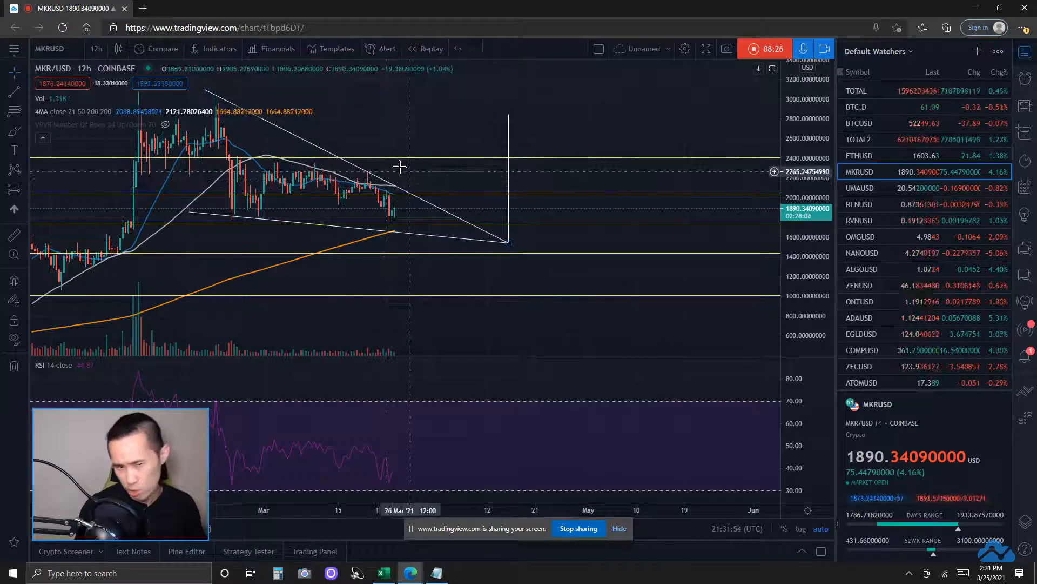
click(96, 49)
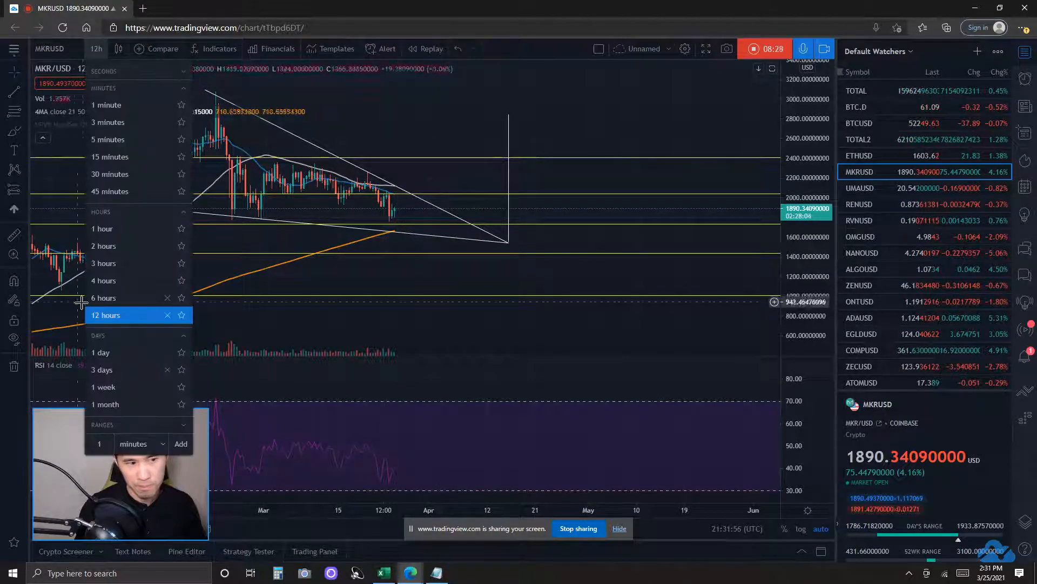
click(102, 297)
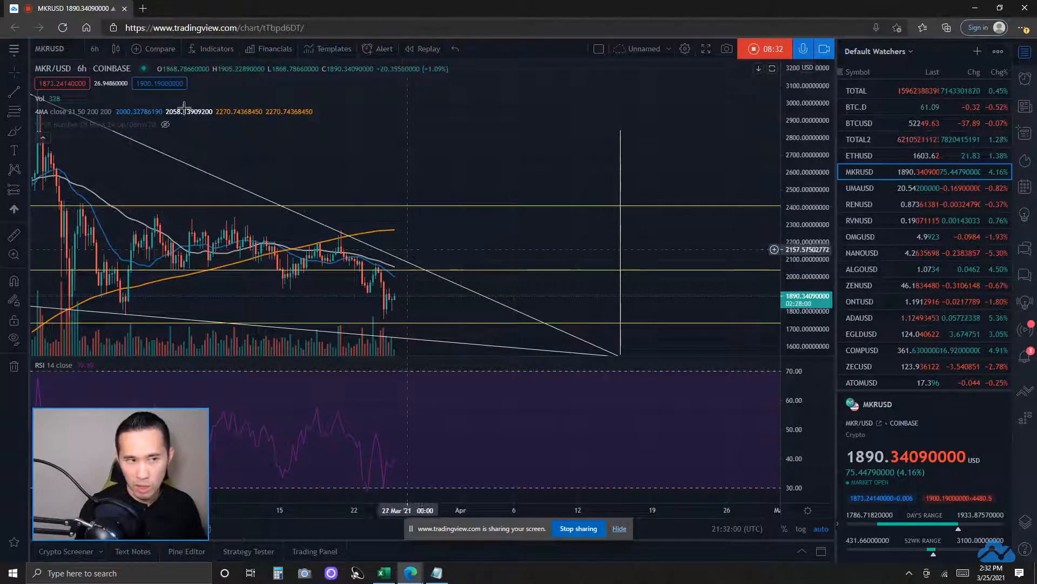
- Step MKRUSD down through 4-hour and 2-hour to 1-hour candles
click(94, 48)
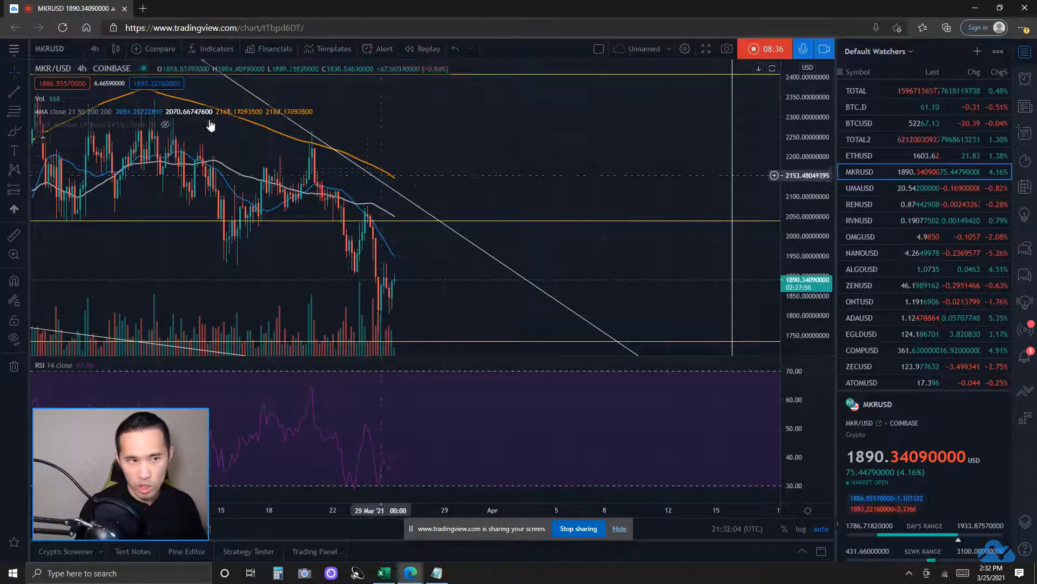
click(94, 48)
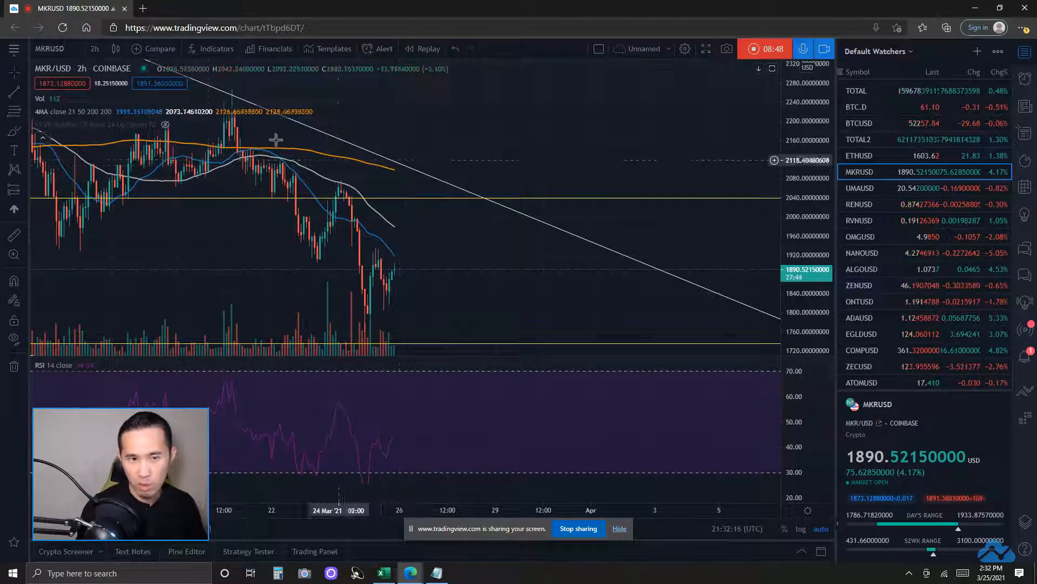
click(95, 49)
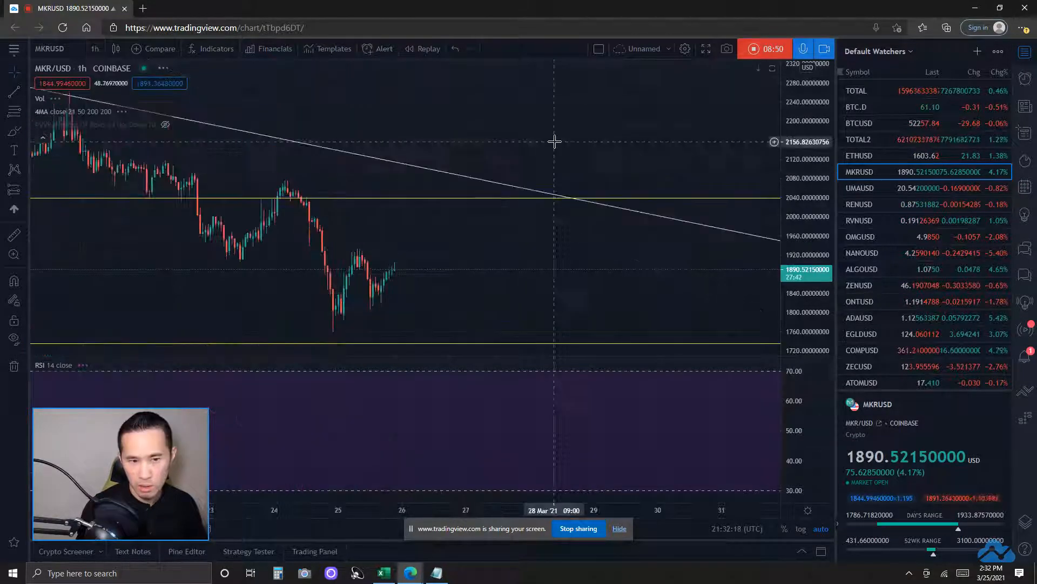
click(95, 49)
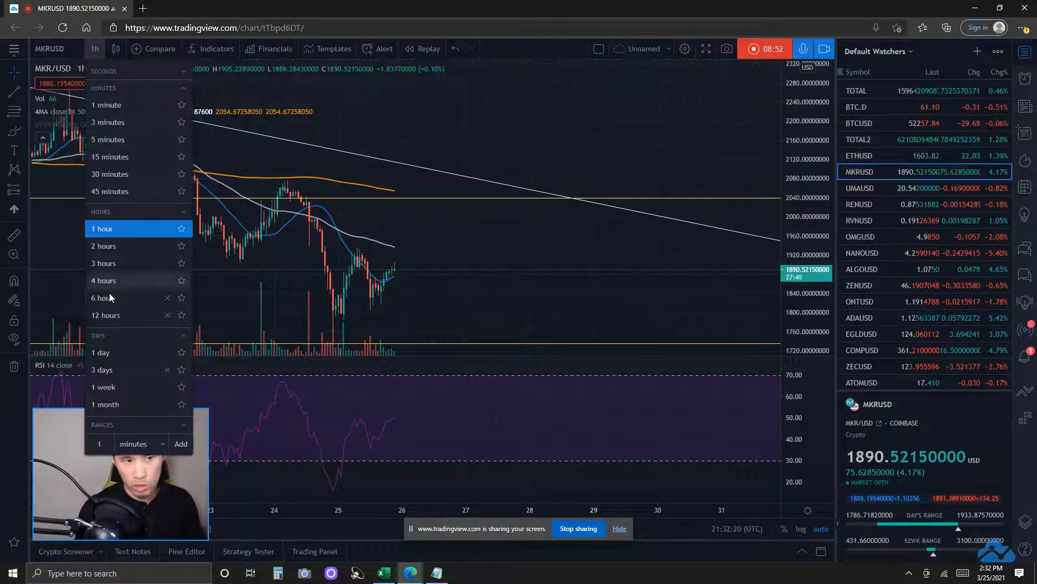
- Return MKRUSD to daily candles and then to 3-day candles with the wedge and Fib levels
click(101, 351)
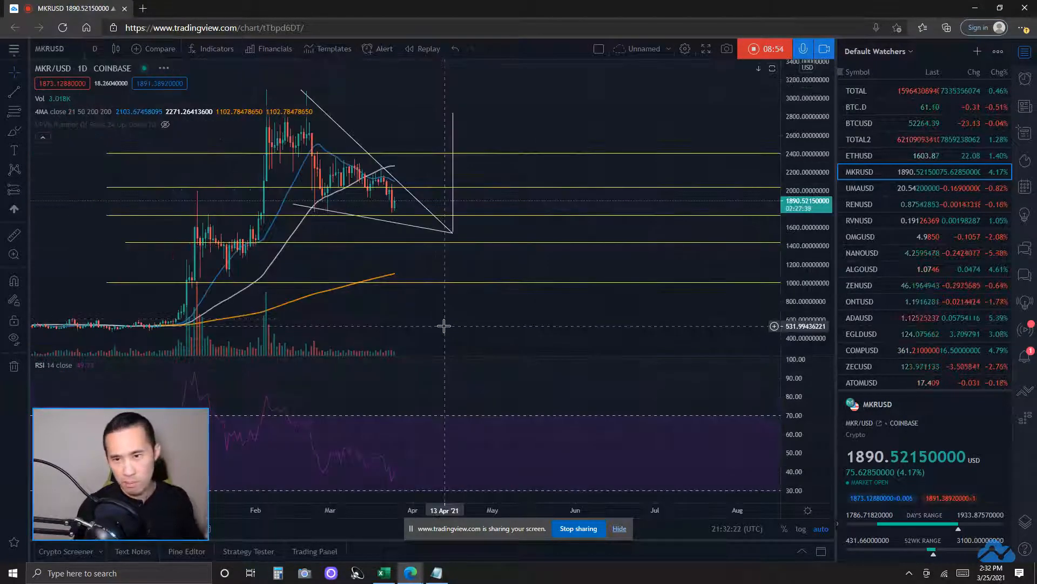
mouse_move(539, 192)
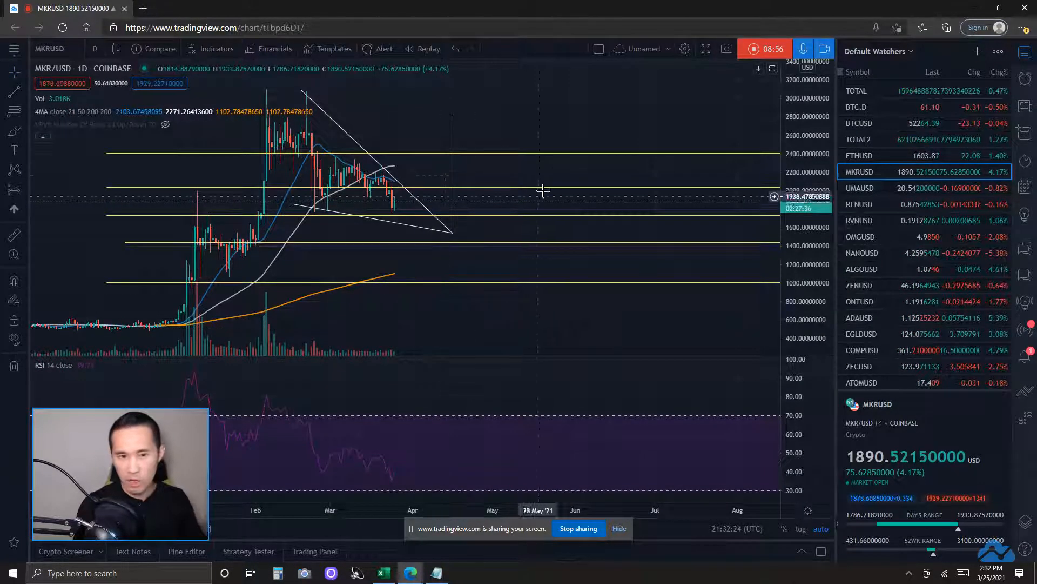
mouse_move(583, 131)
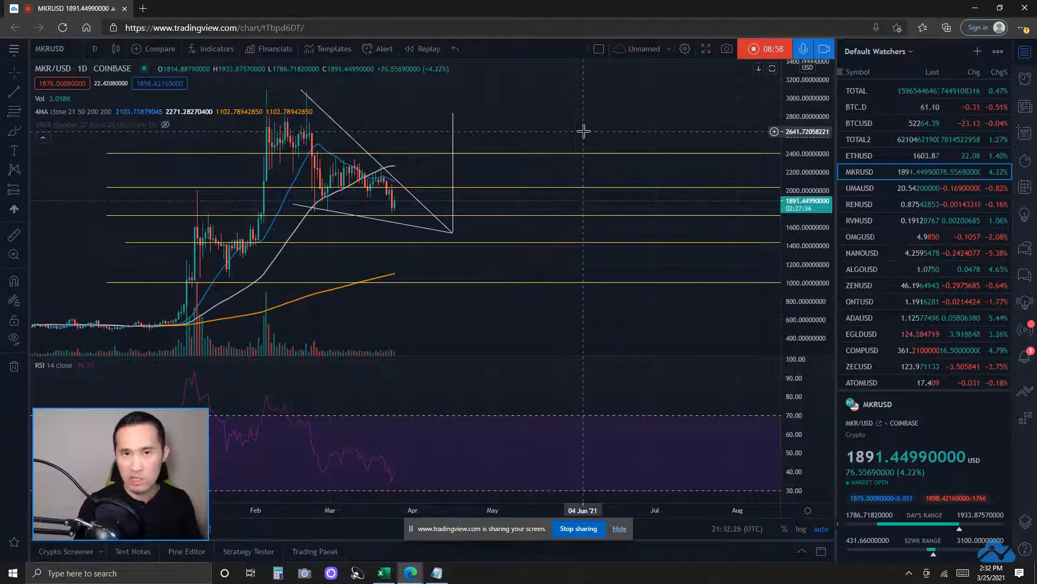
mouse_move(589, 110)
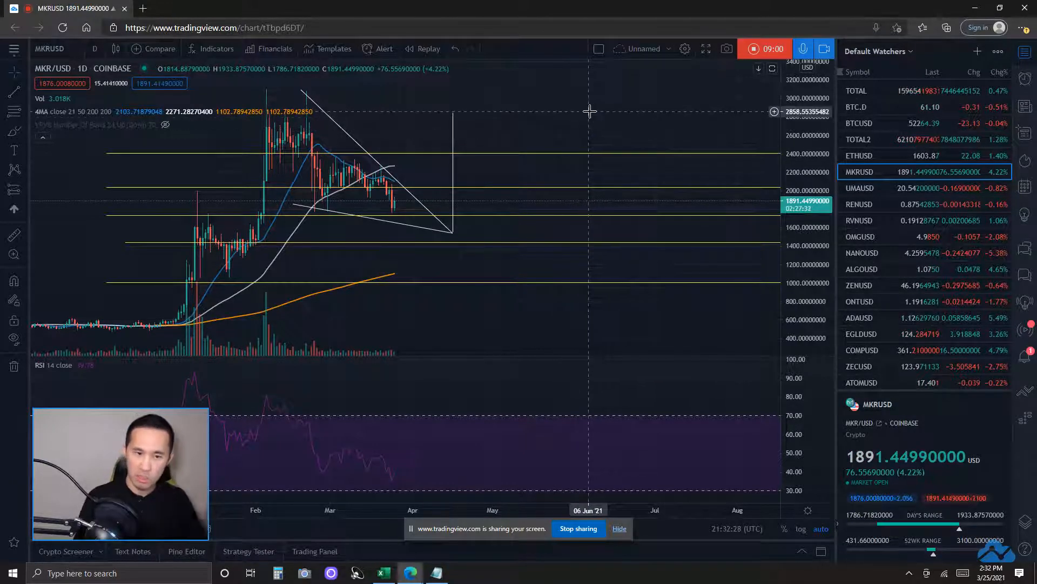
mouse_move(564, 225)
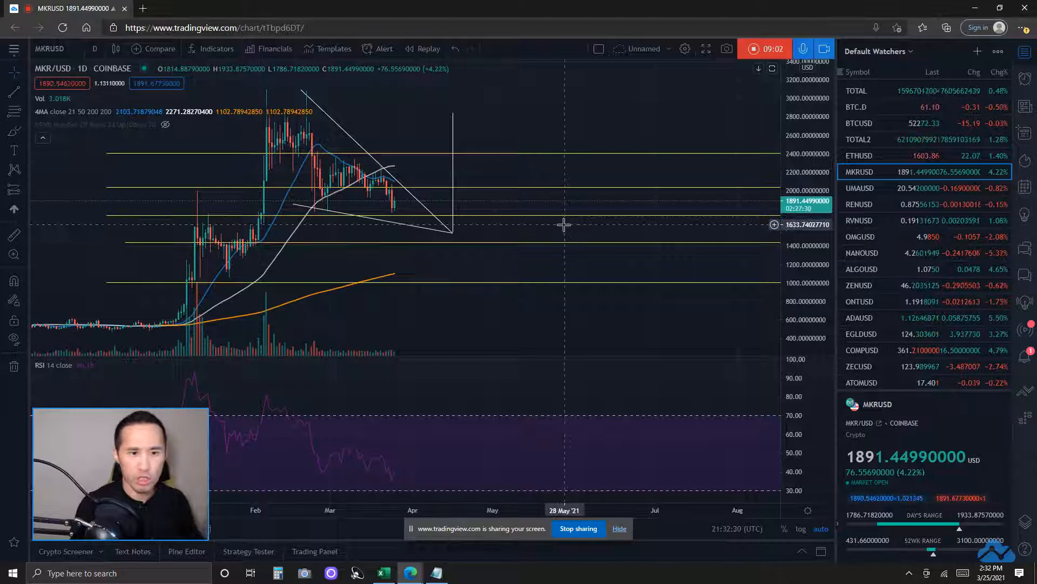
mouse_move(572, 217)
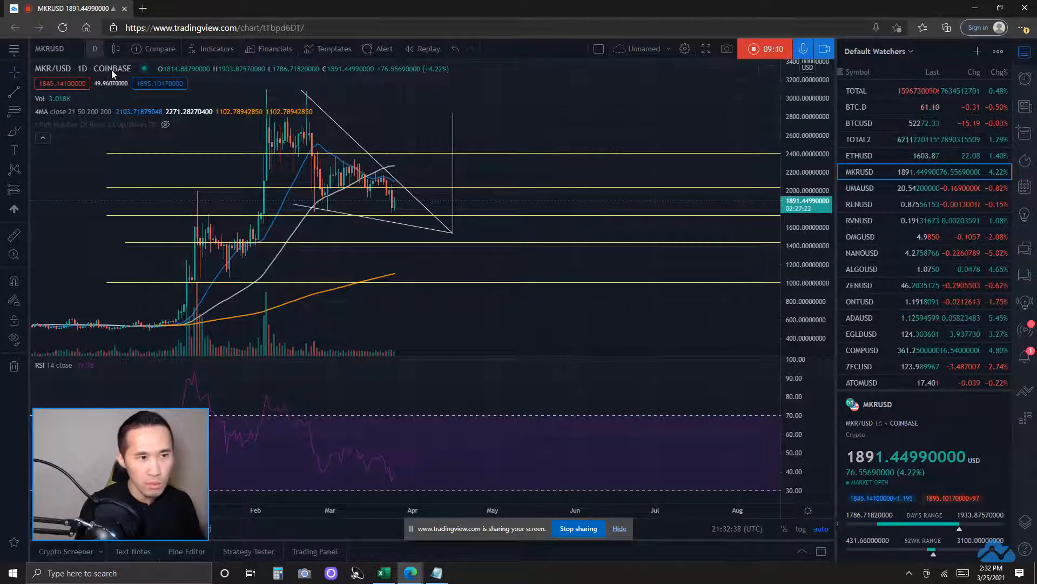
click(94, 49)
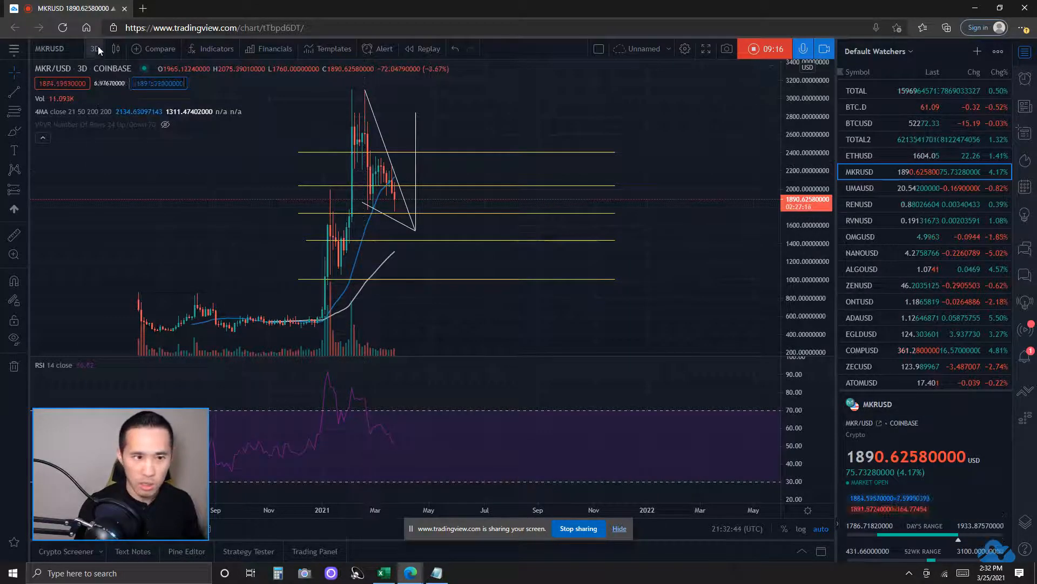
- Show MKRUSD on 1-week candles with the wedge, target line and Fib levels
click(95, 49)
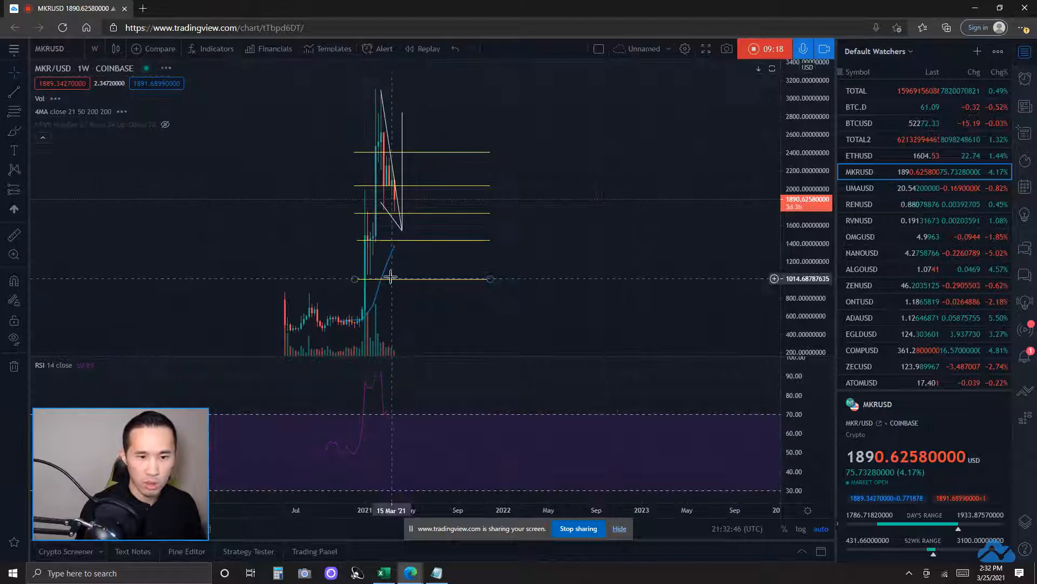
mouse_move(403, 229)
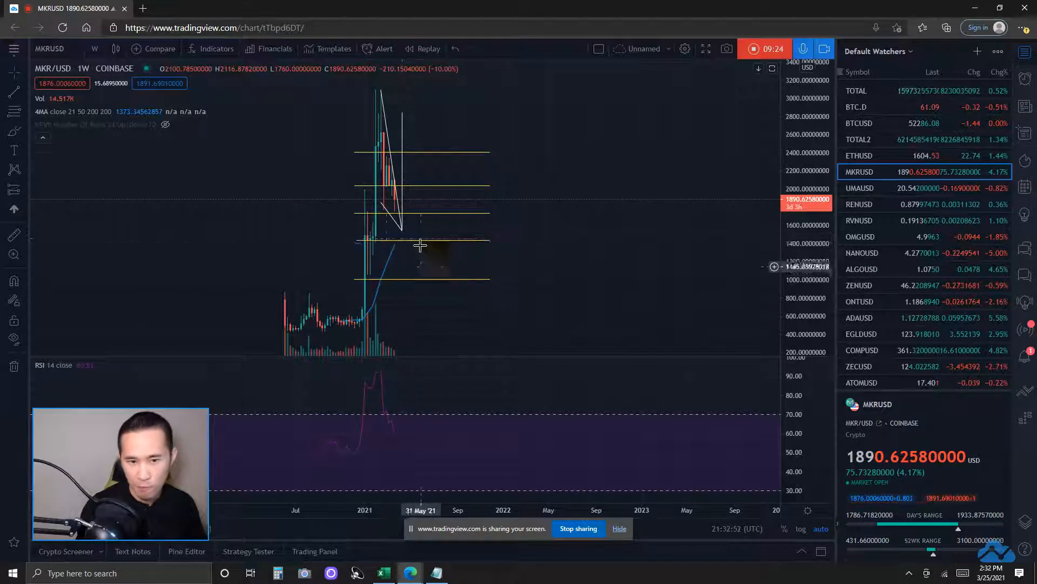
mouse_move(582, 248)
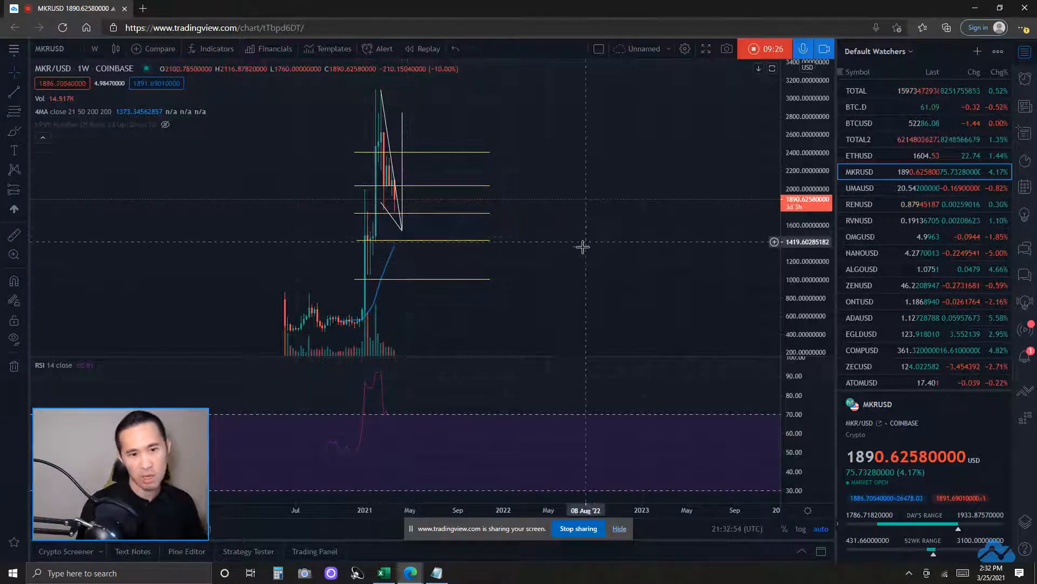
mouse_move(515, 213)
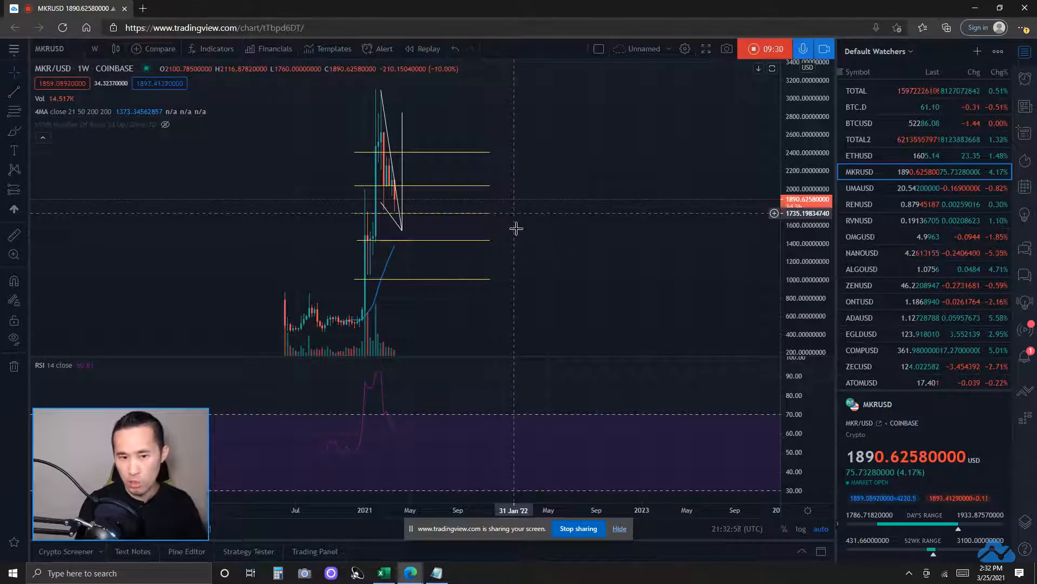
mouse_move(527, 239)
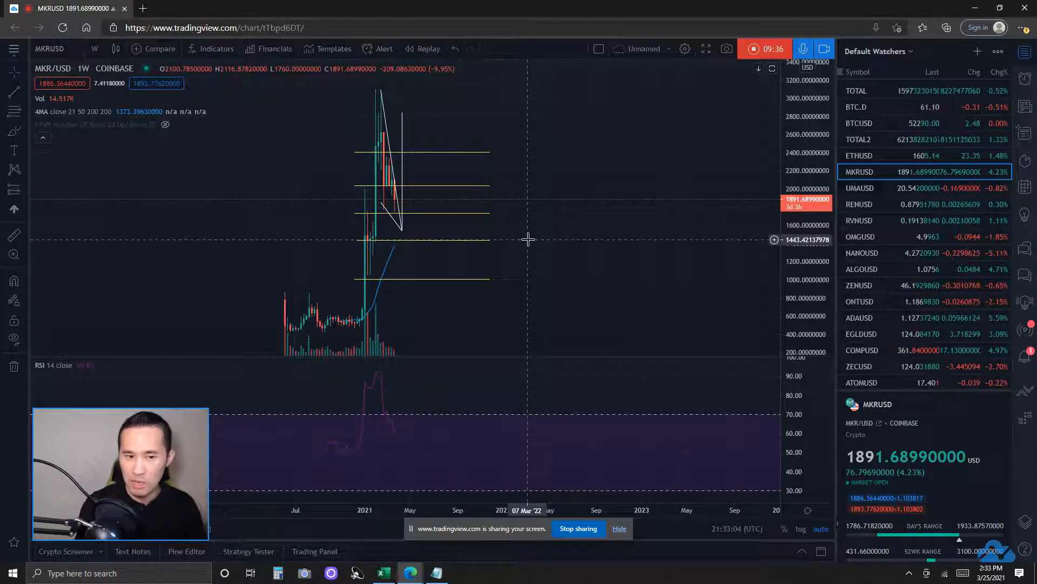
mouse_move(583, 249)
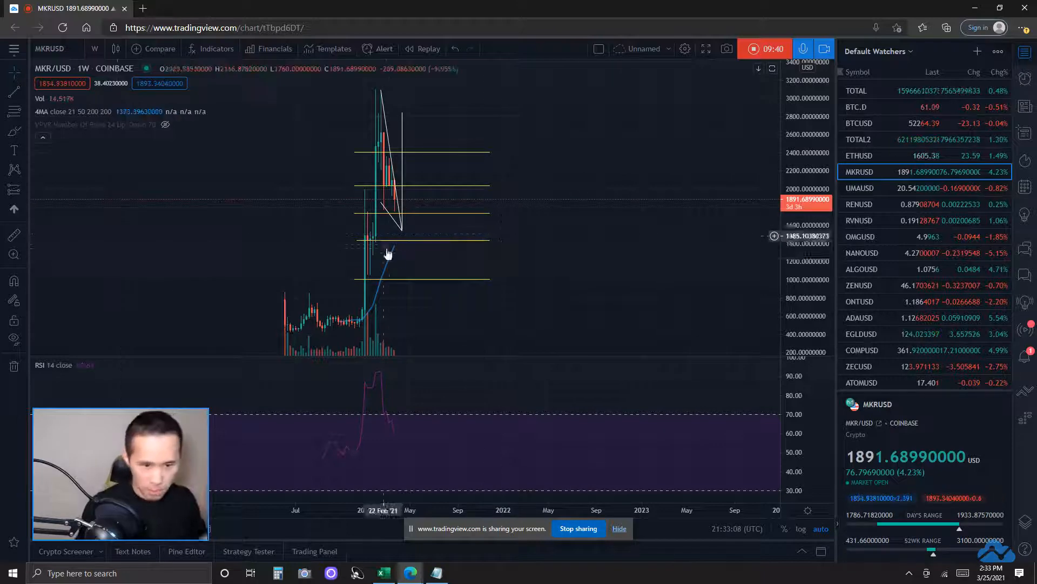
mouse_move(402, 229)
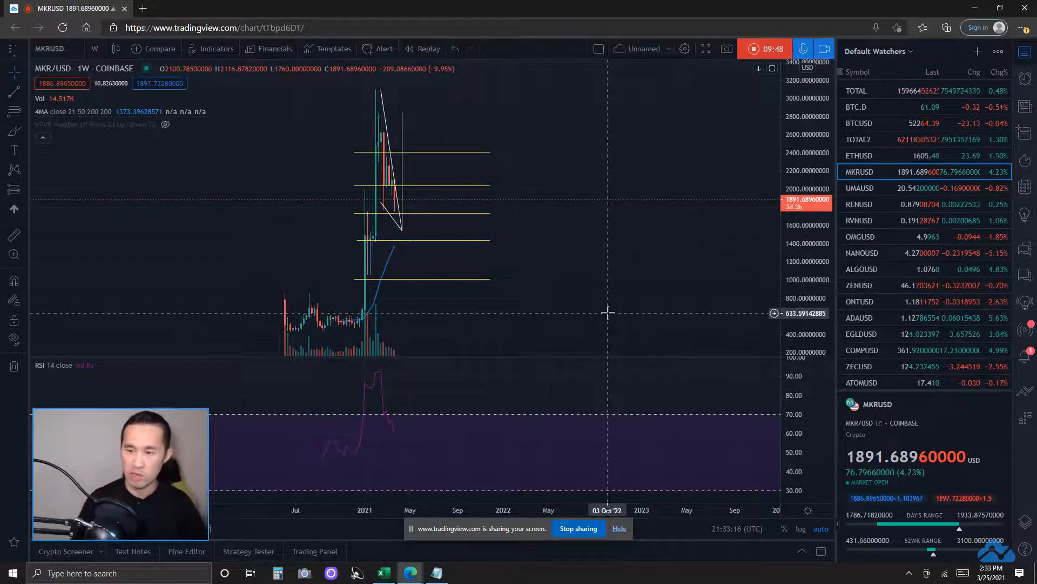
click(95, 49)
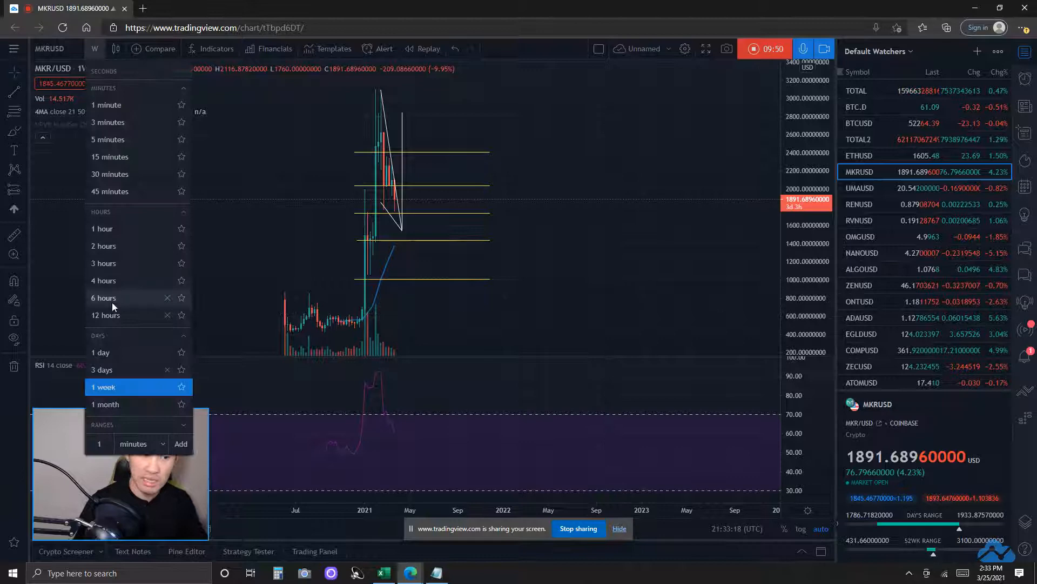
- Return MKRUSD to daily candles and select the Fib support level near 1,446
click(100, 352)
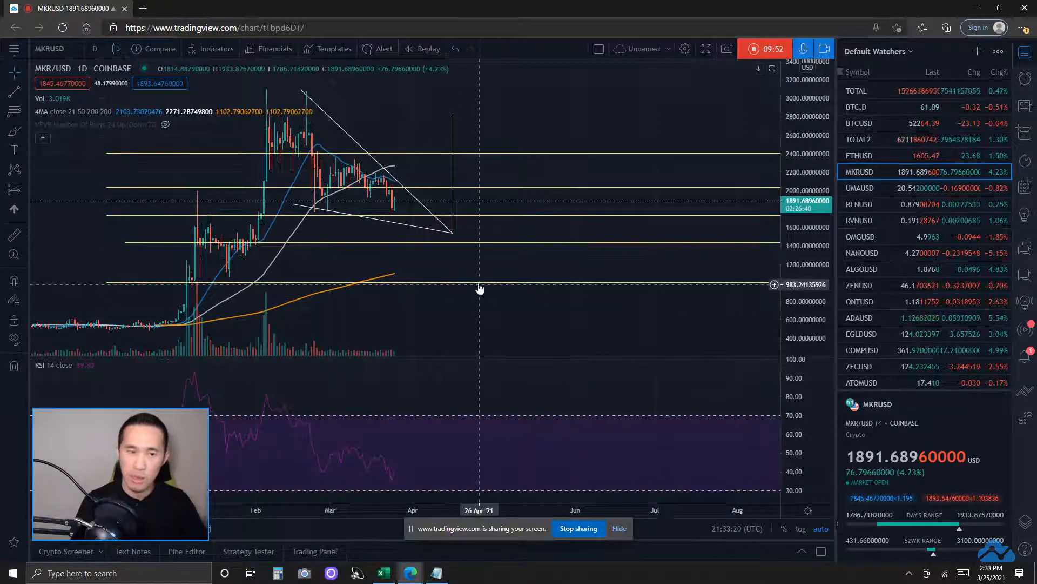
mouse_move(338, 296)
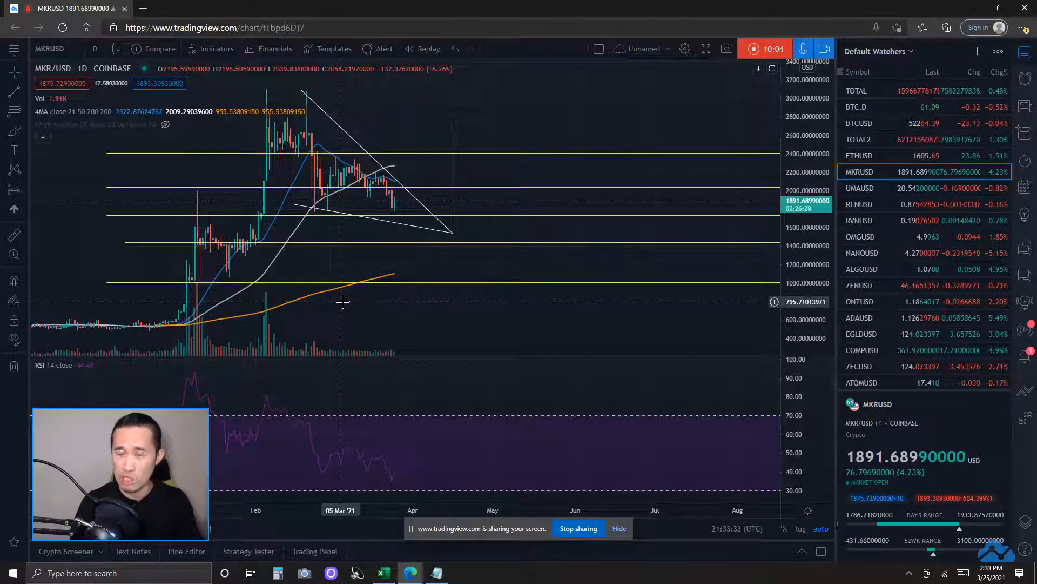
mouse_move(608, 238)
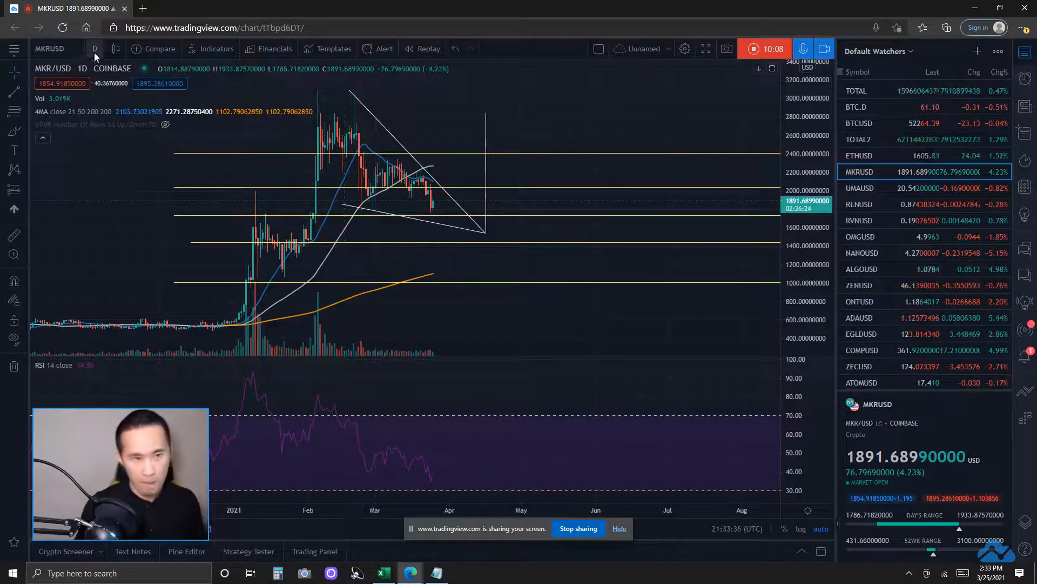
mouse_move(464, 241)
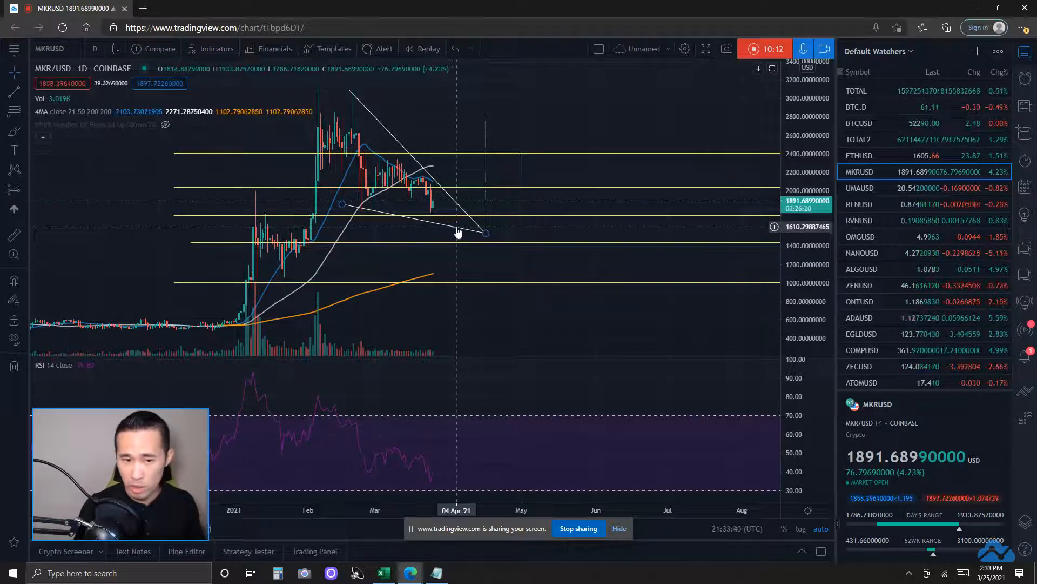
click(94, 49)
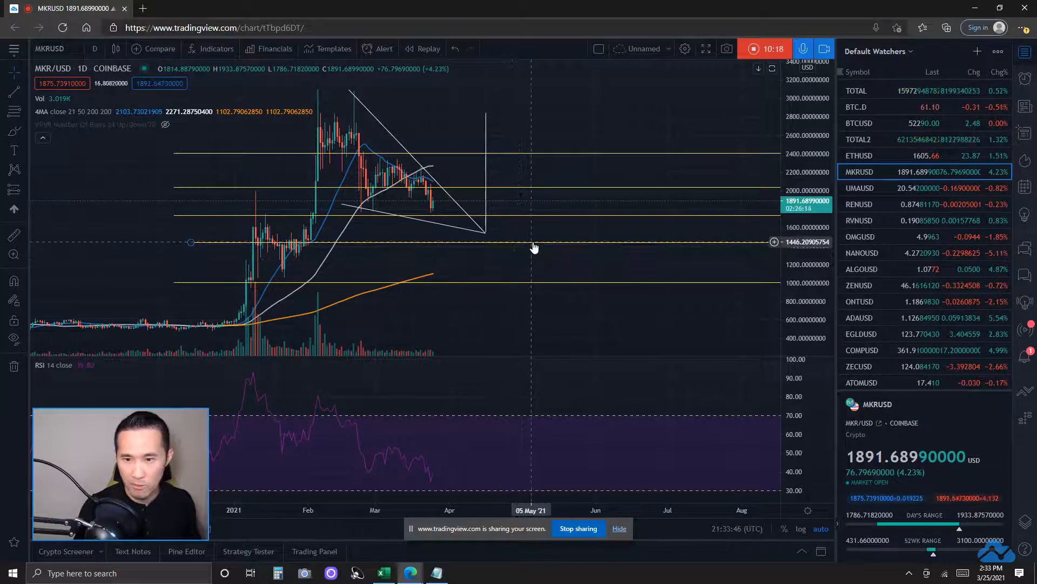
mouse_move(534, 246)
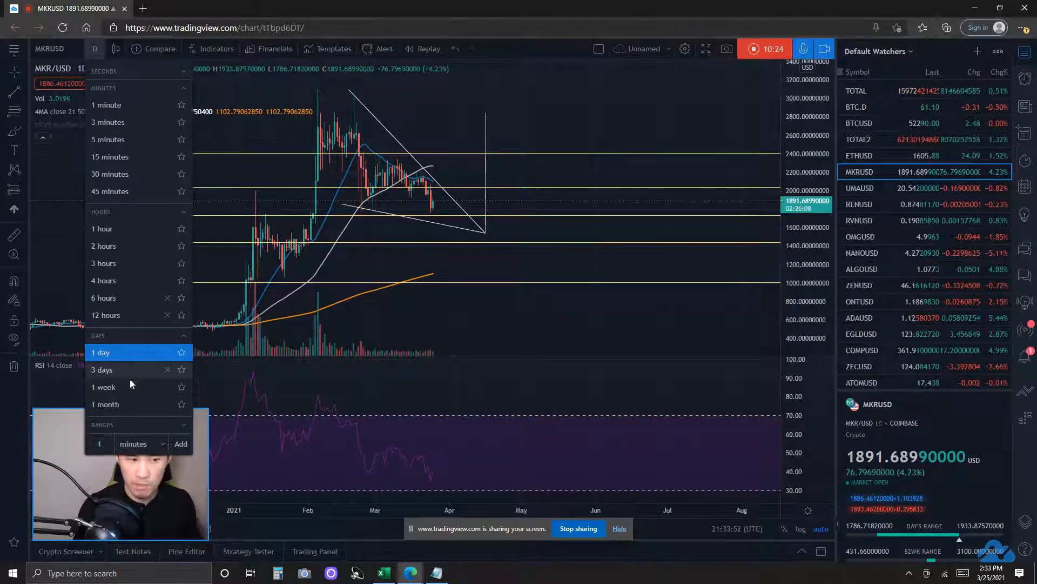
- Switch MKRUSD to 3-day candles, keeping that interval after reviewing the timeframe choices
click(102, 369)
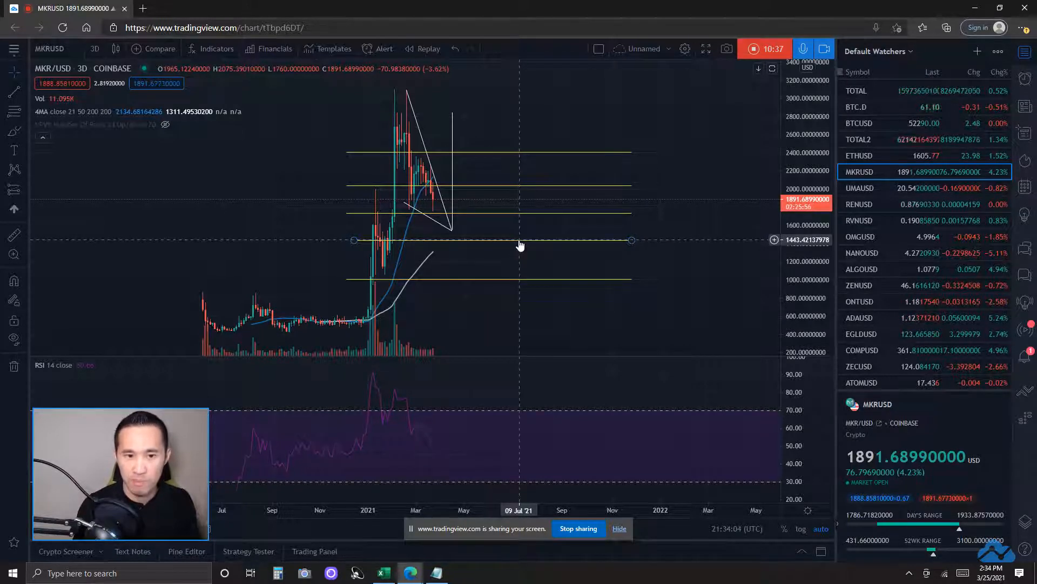
click(94, 48)
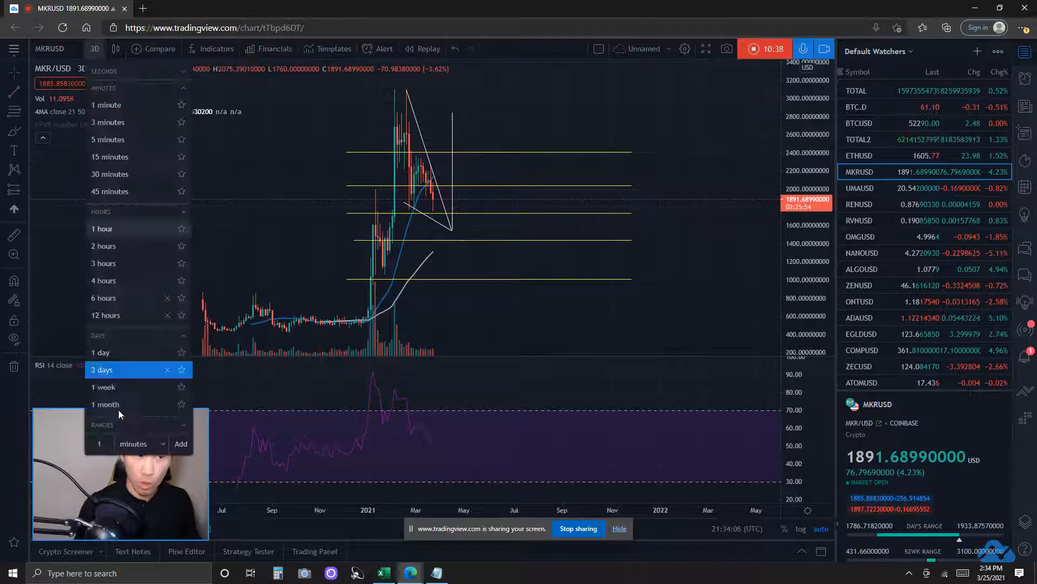
click(104, 386)
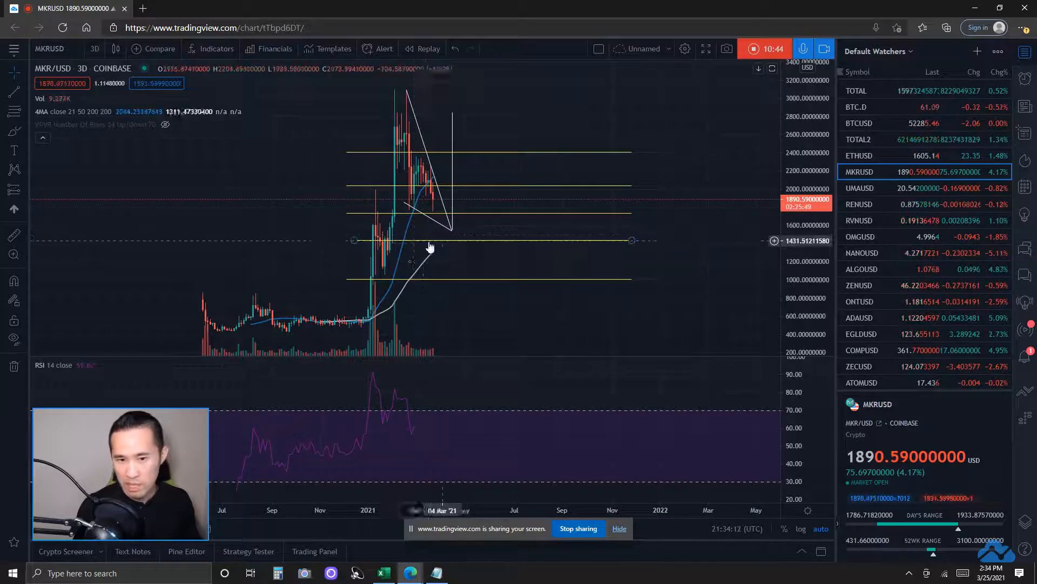
mouse_move(716, 258)
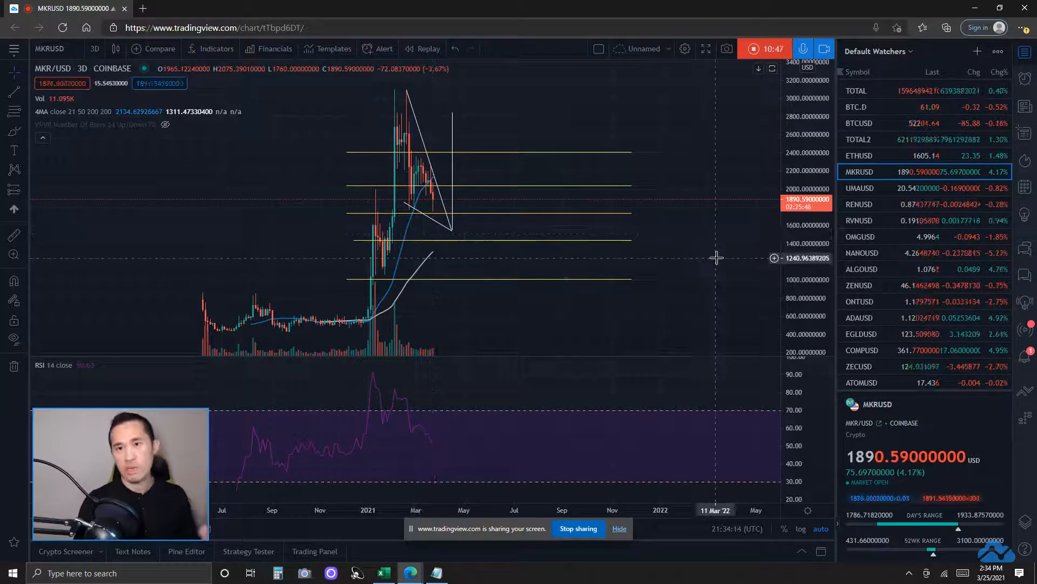
mouse_move(704, 221)
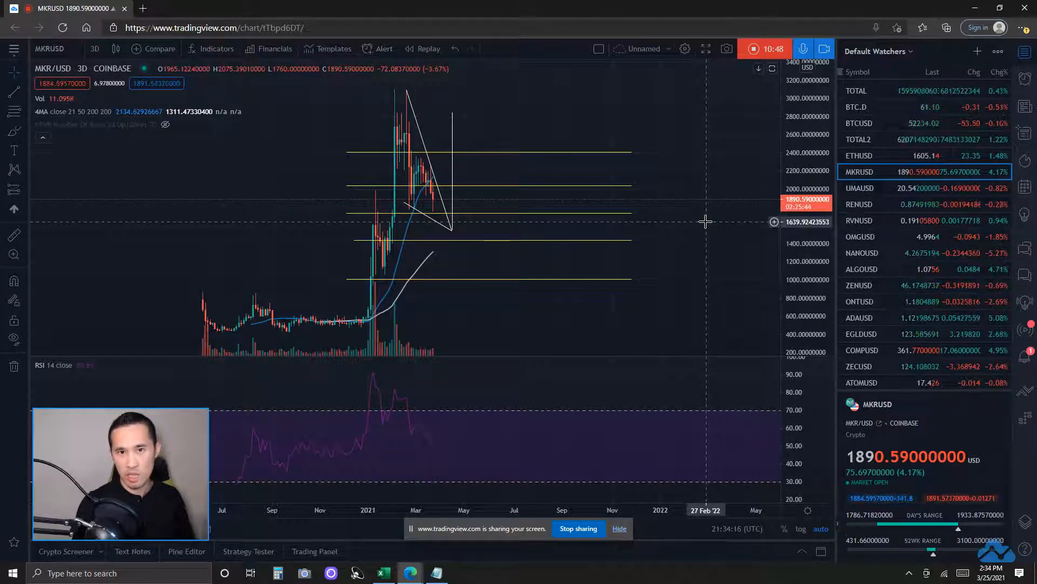